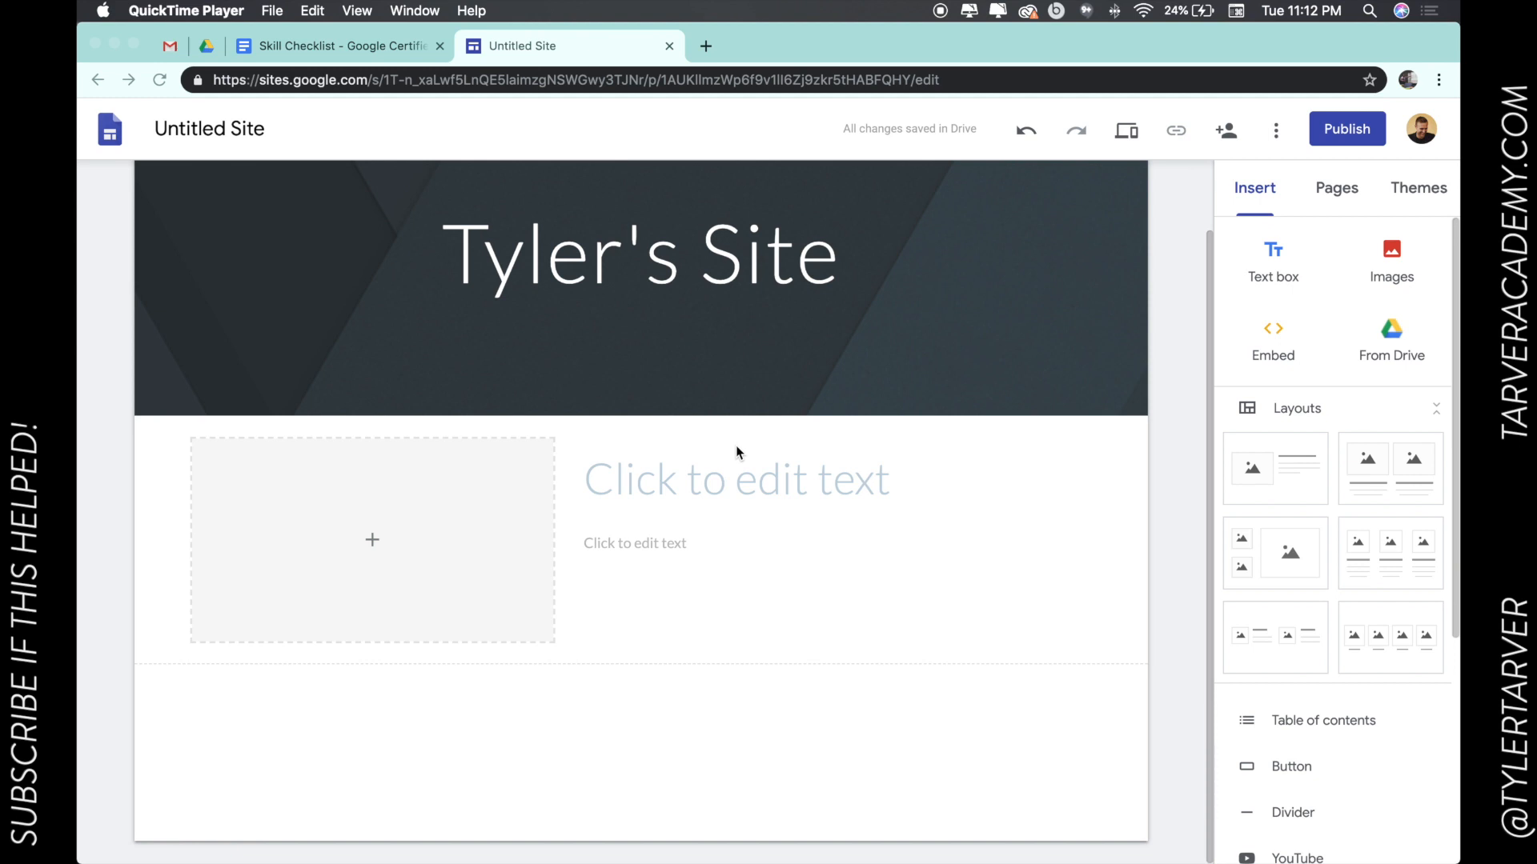
mouse_move(587, 387)
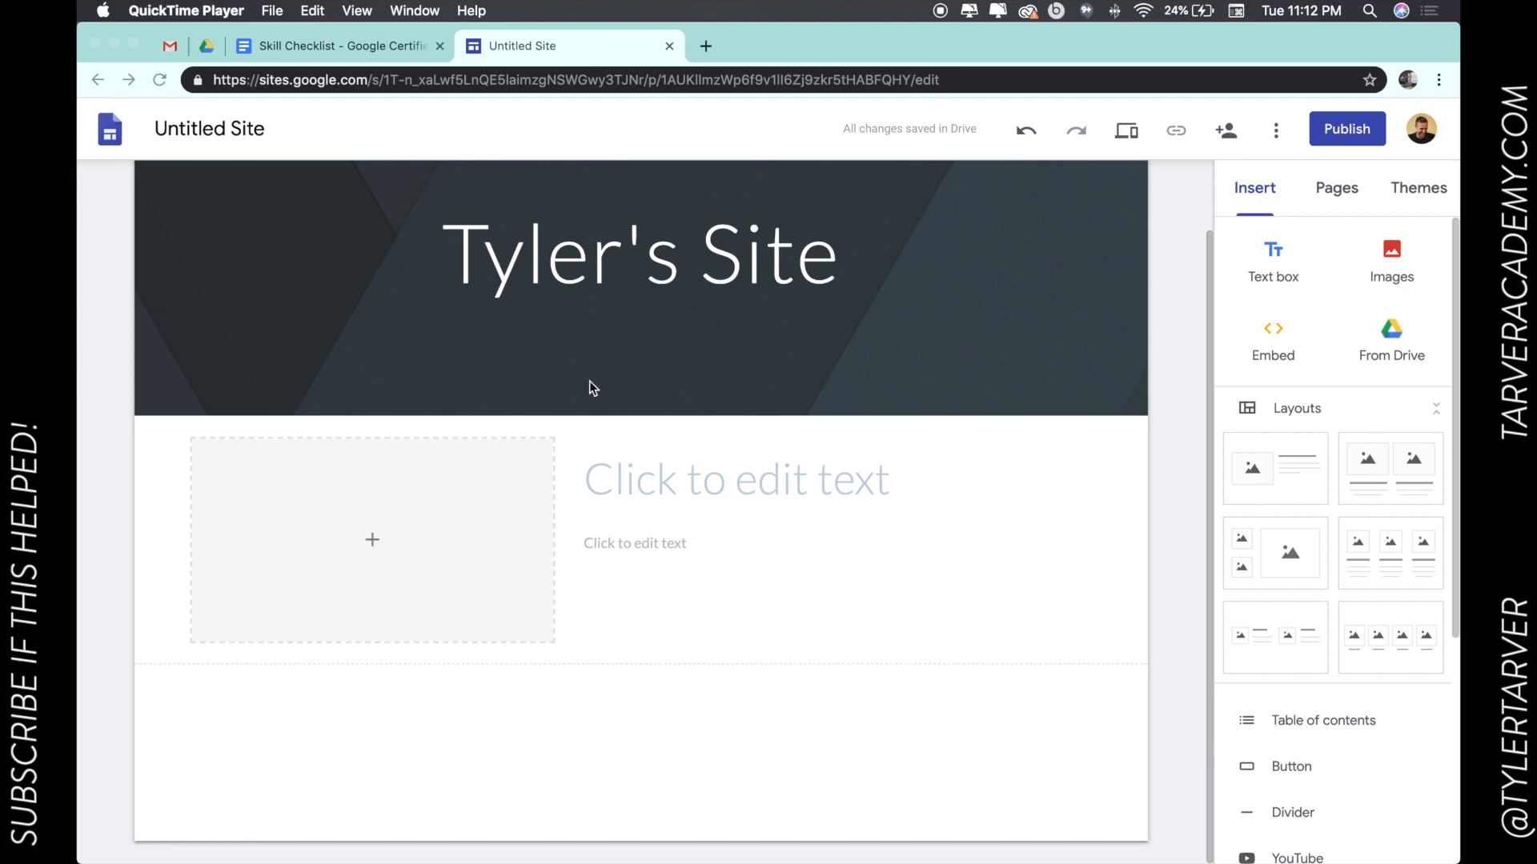
mouse_move(587, 265)
text(Tyler Tarver)
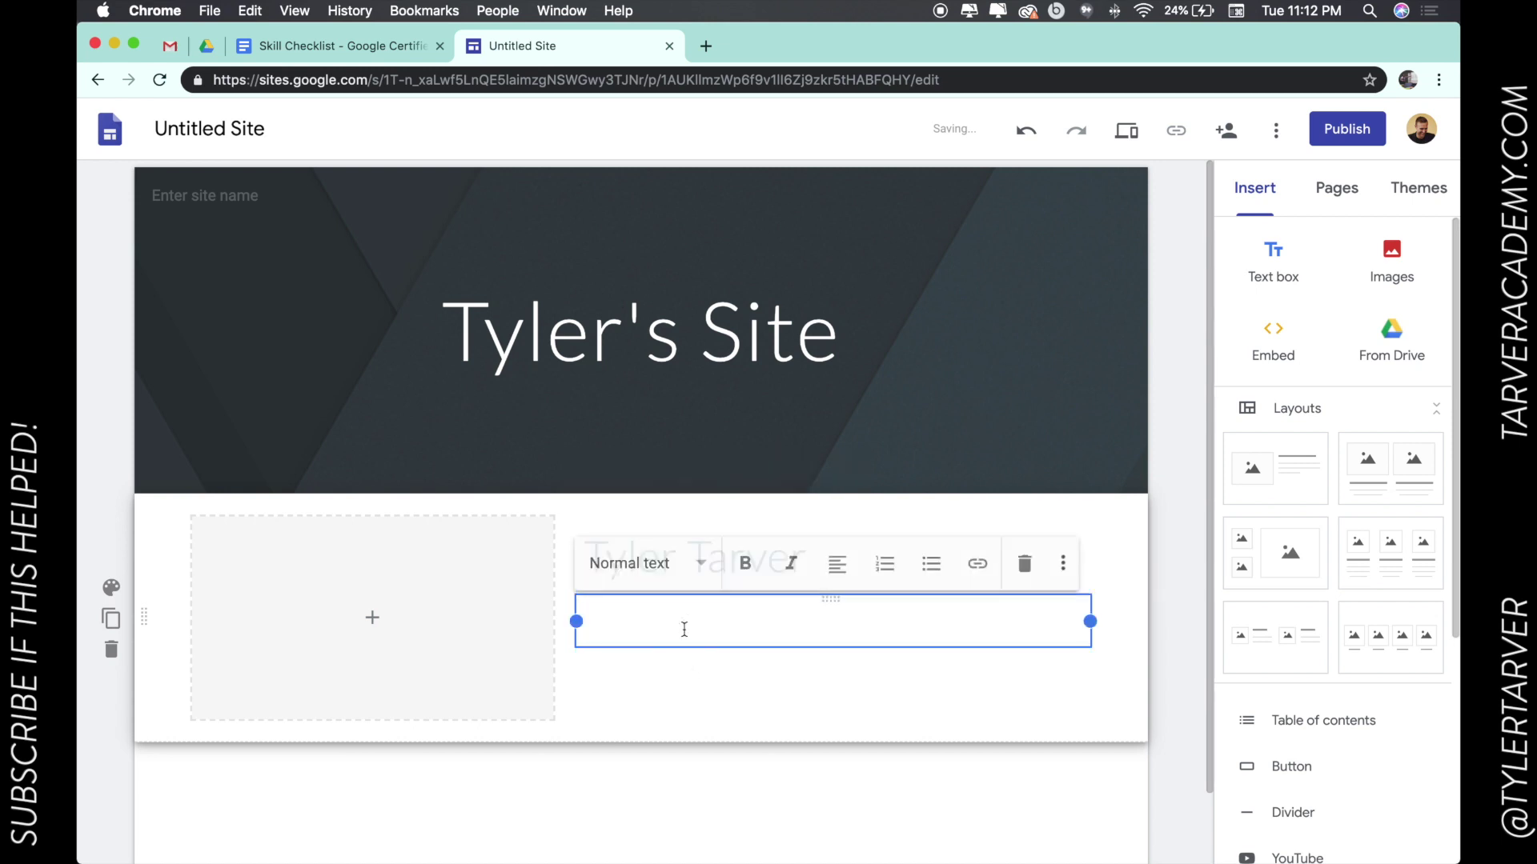
Enter the heading 'Tyler Tarver' with the caption 'That's me.' in the home page section.
text(That's me)
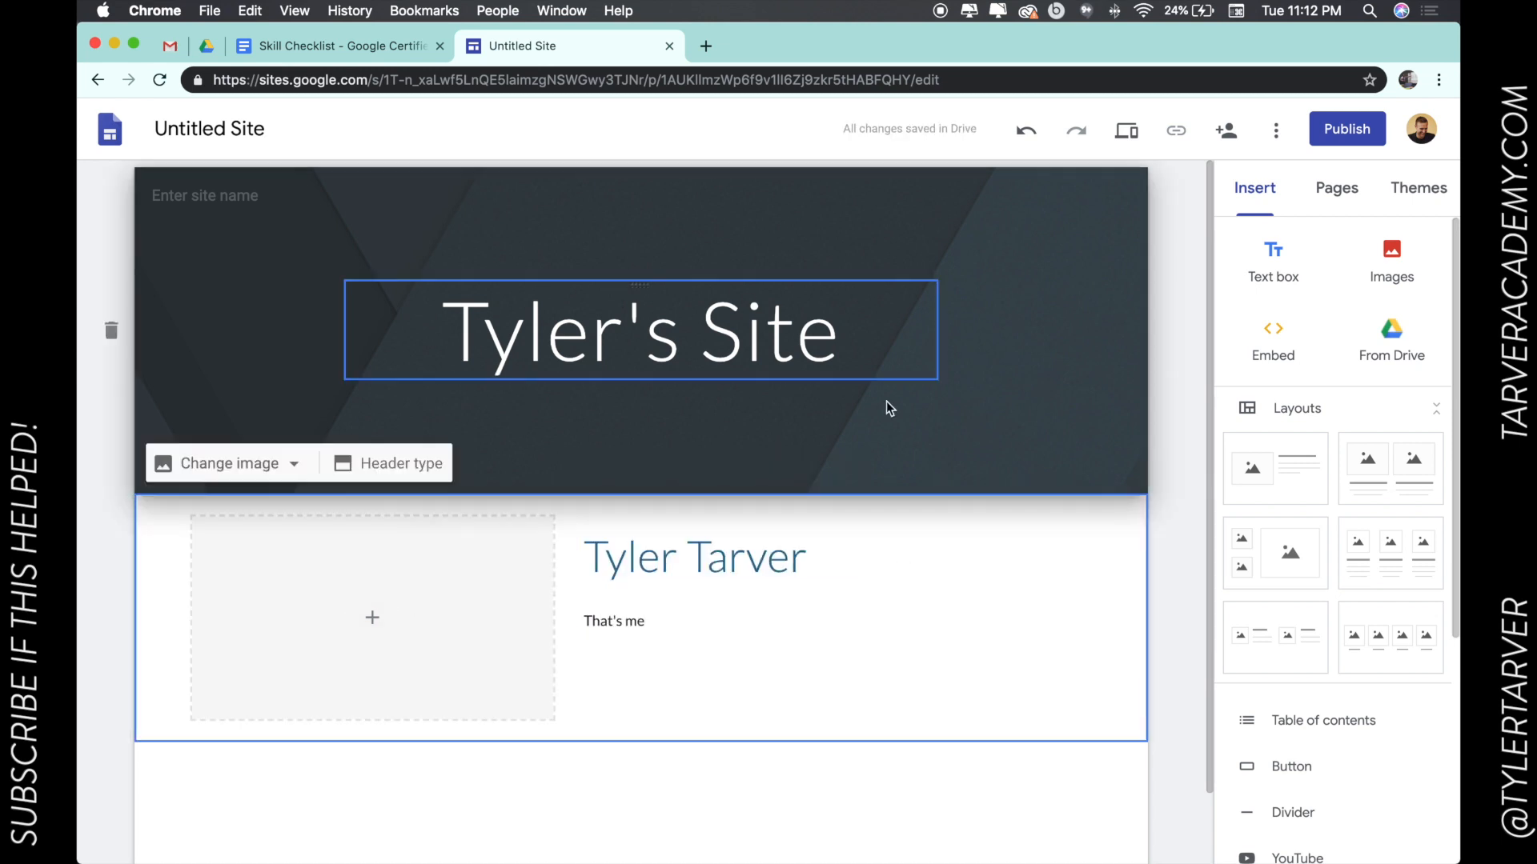
click(775, 509)
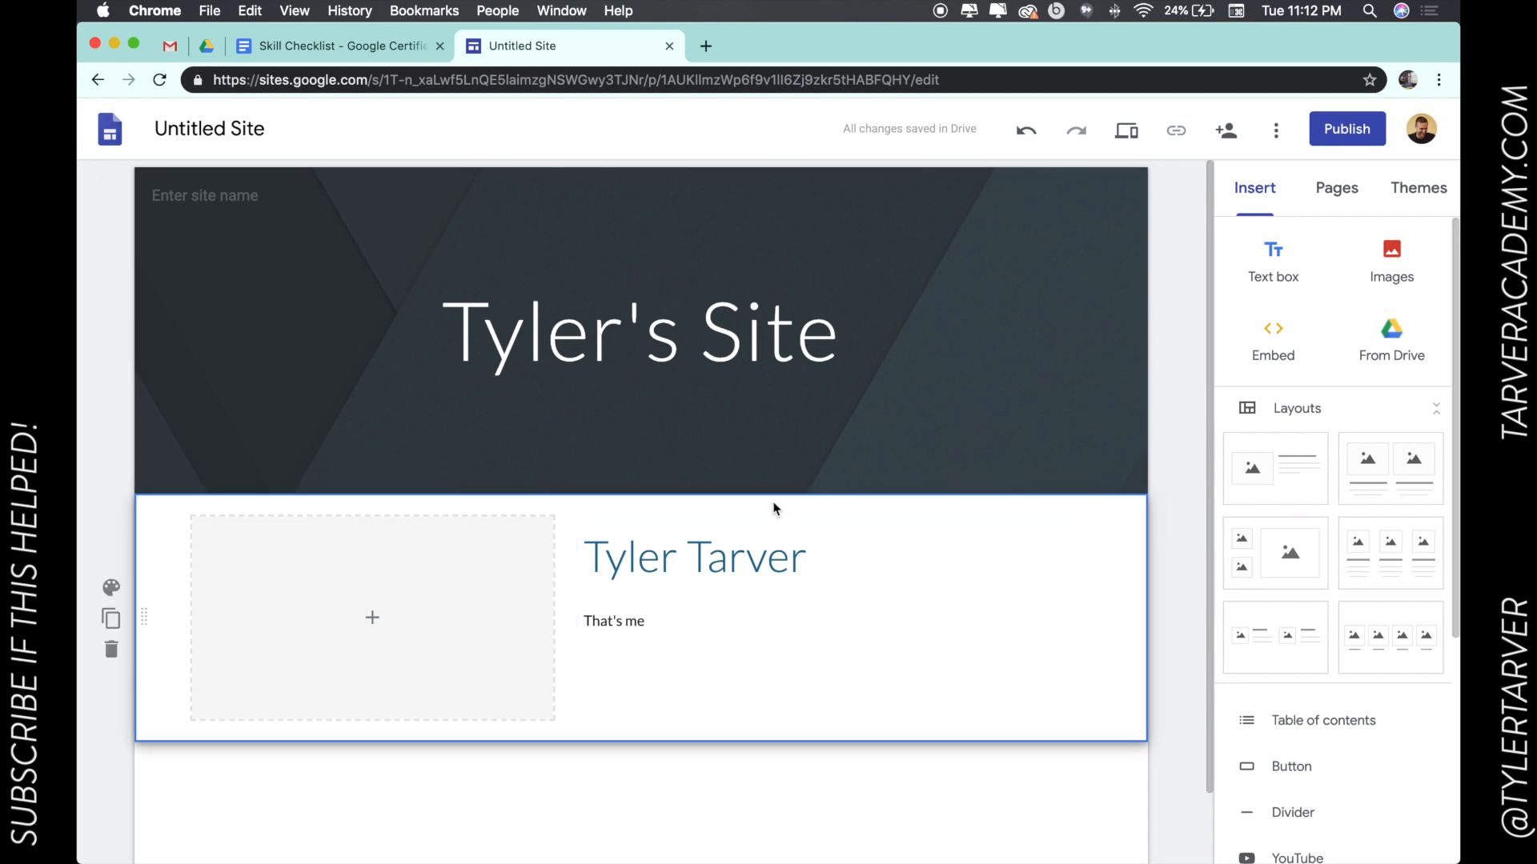
click(640, 333)
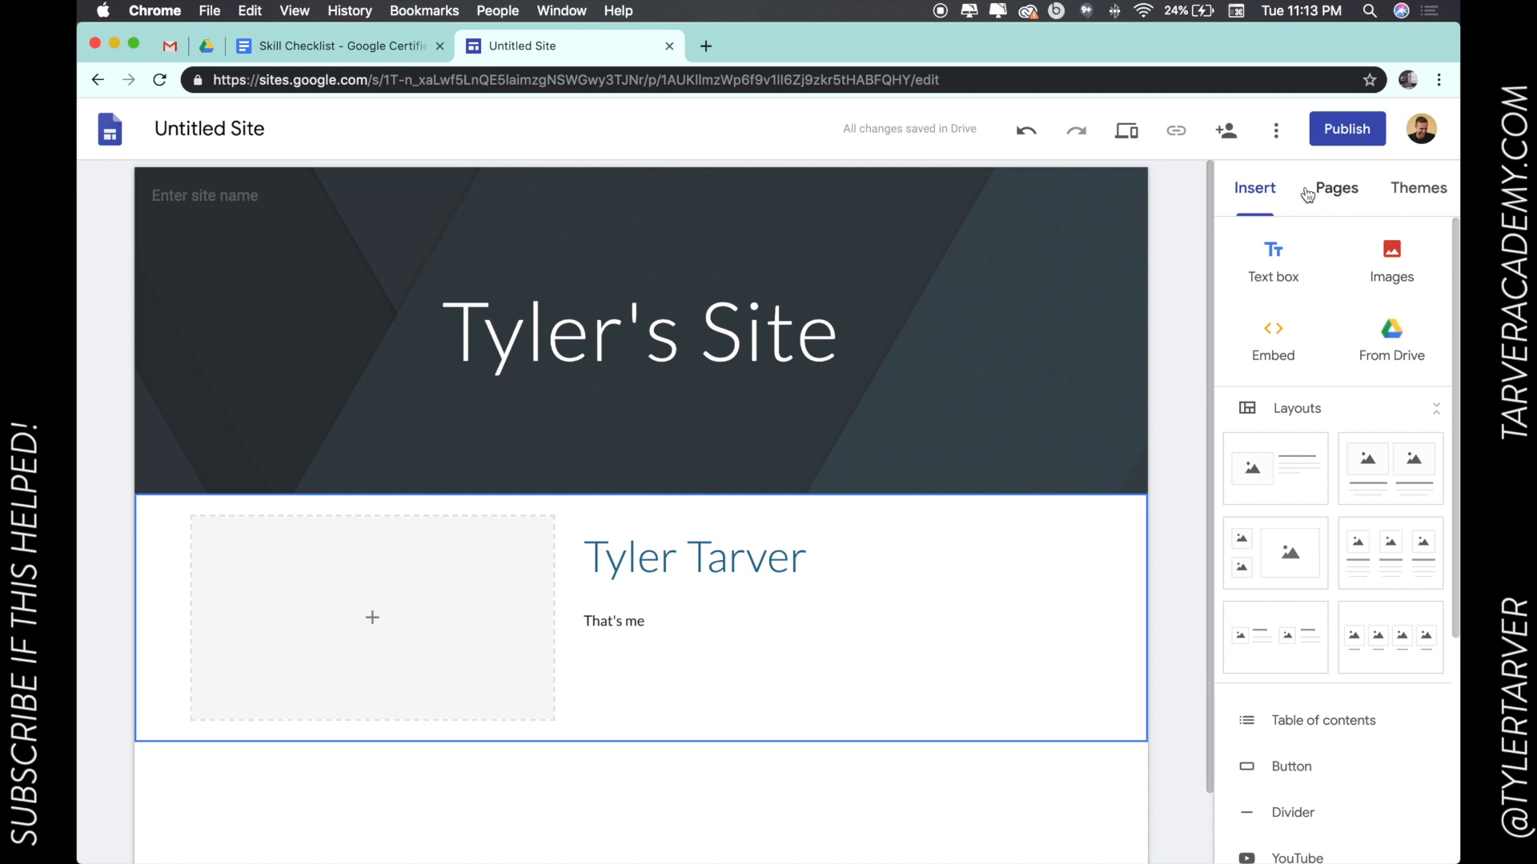
Start a new page from the Pages list's add menu.
click(1335, 188)
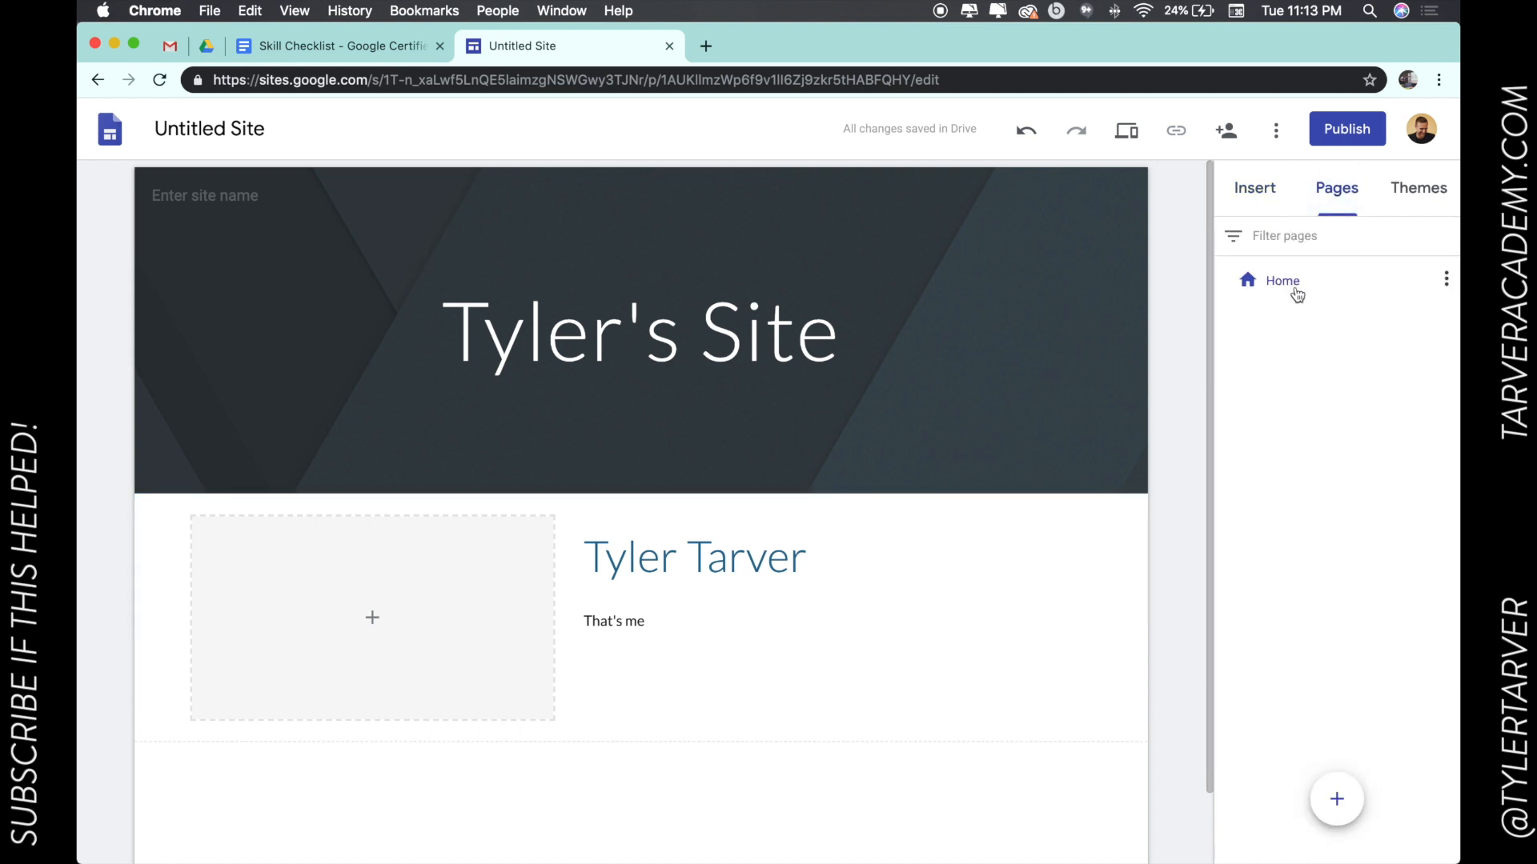
click(1445, 278)
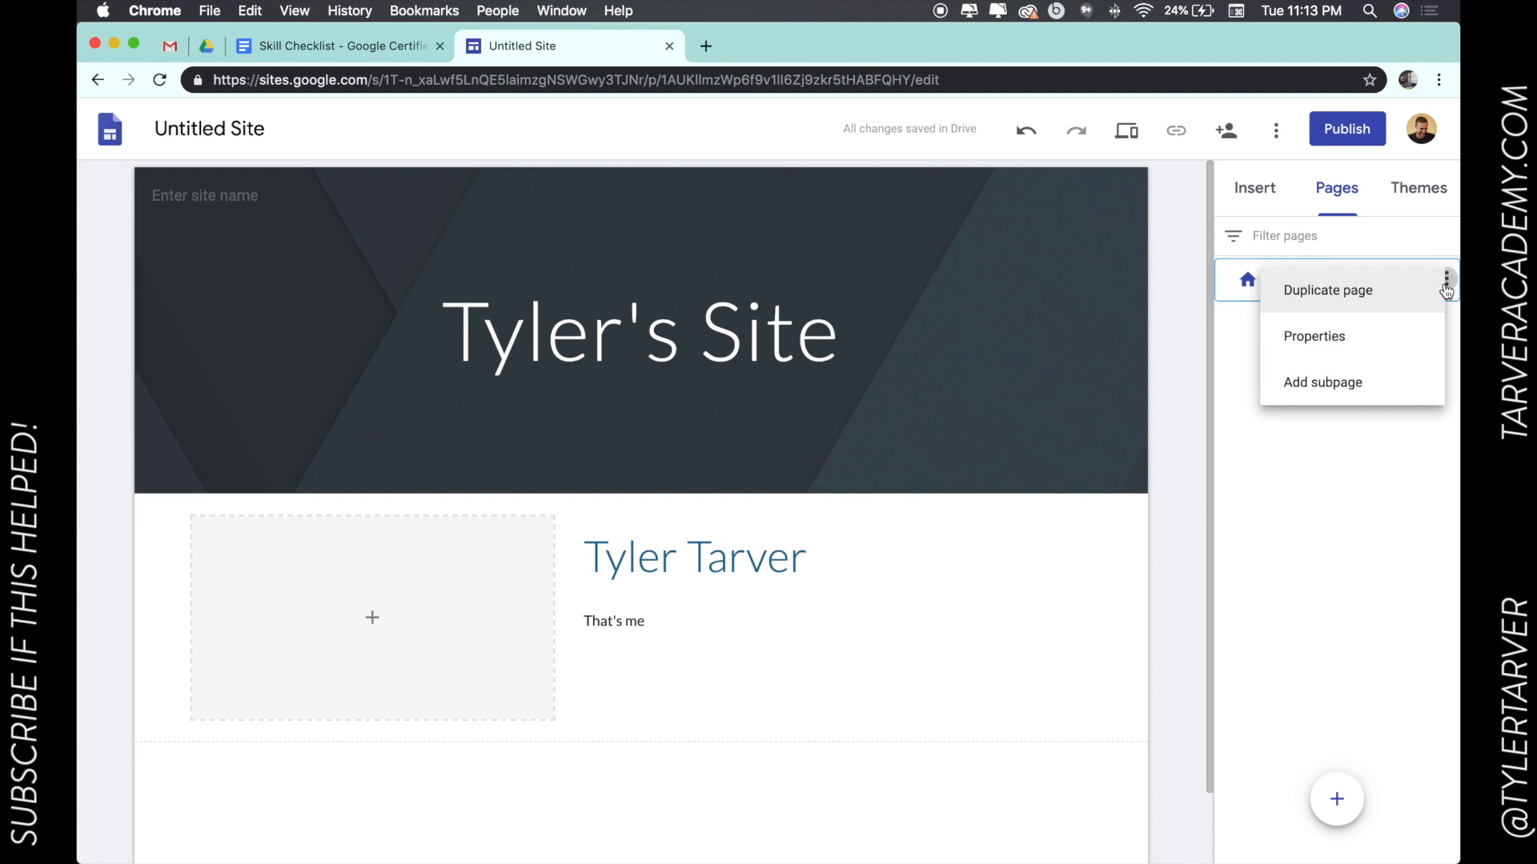
mouse_move(1313, 337)
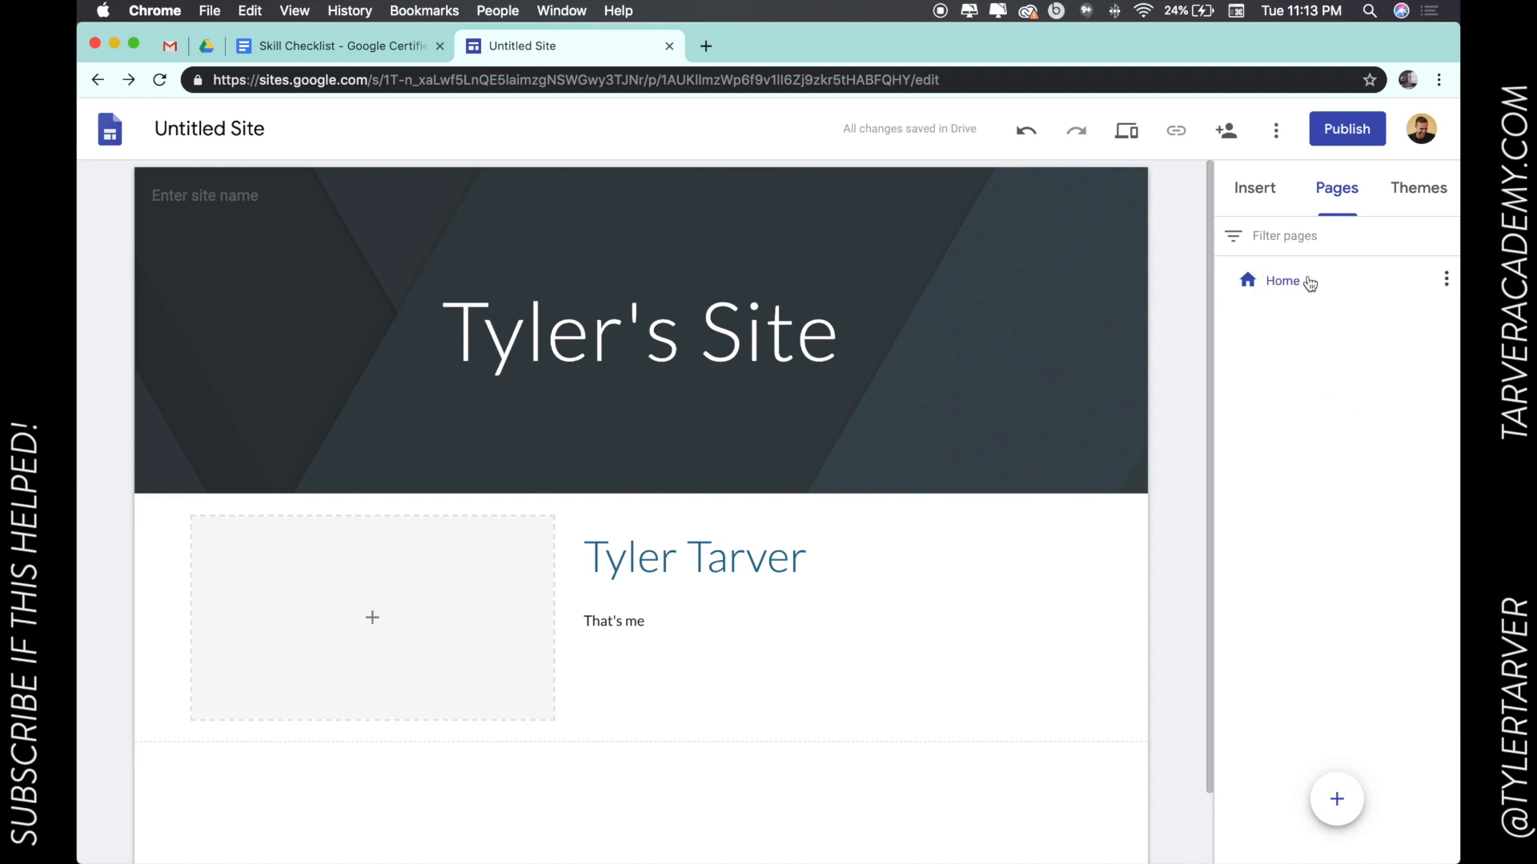
mouse_move(1324, 746)
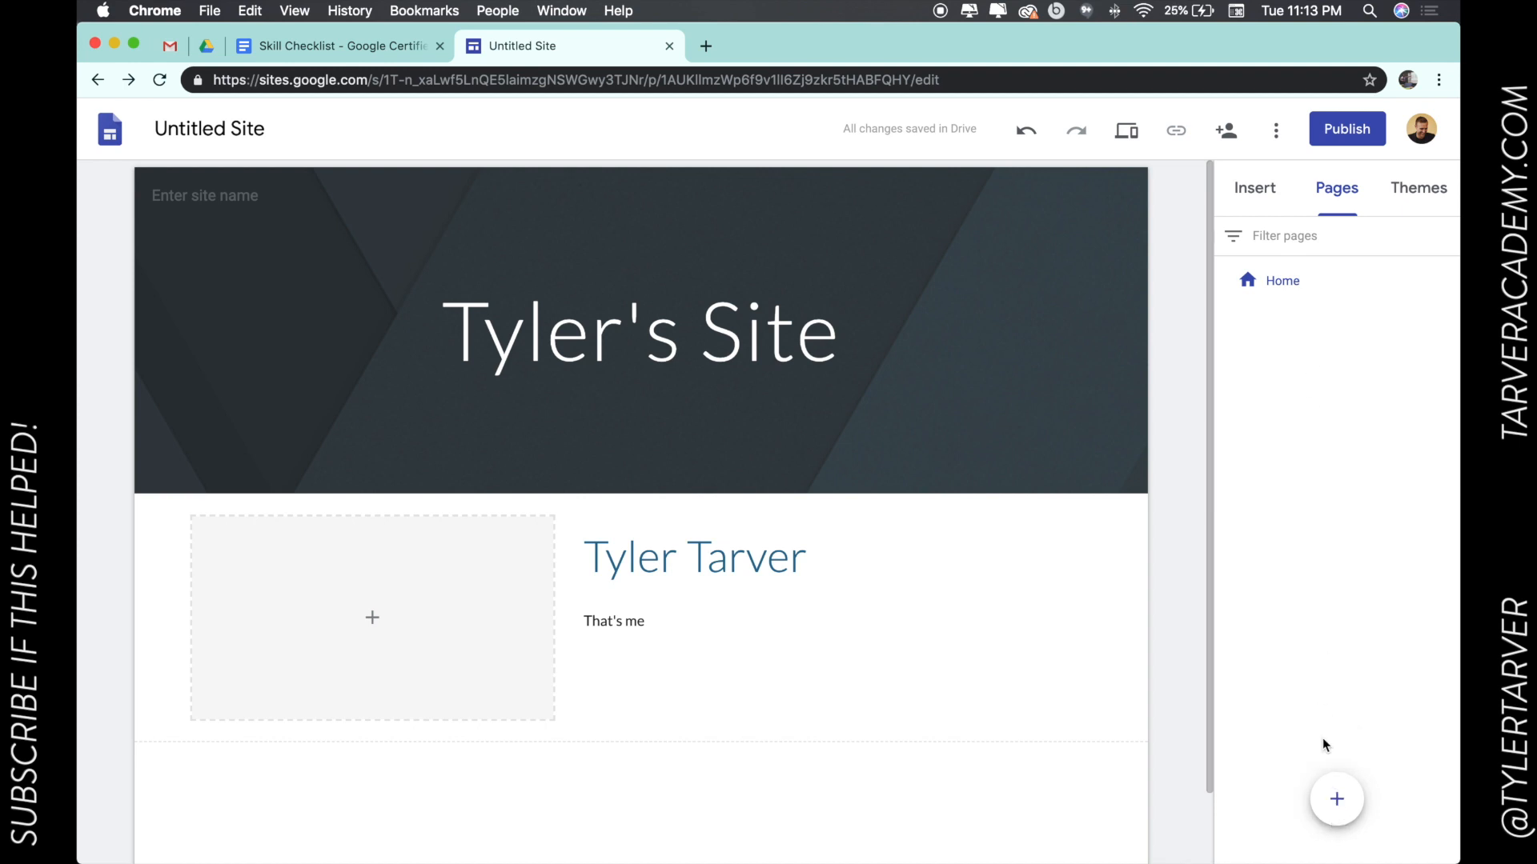
click(1335, 798)
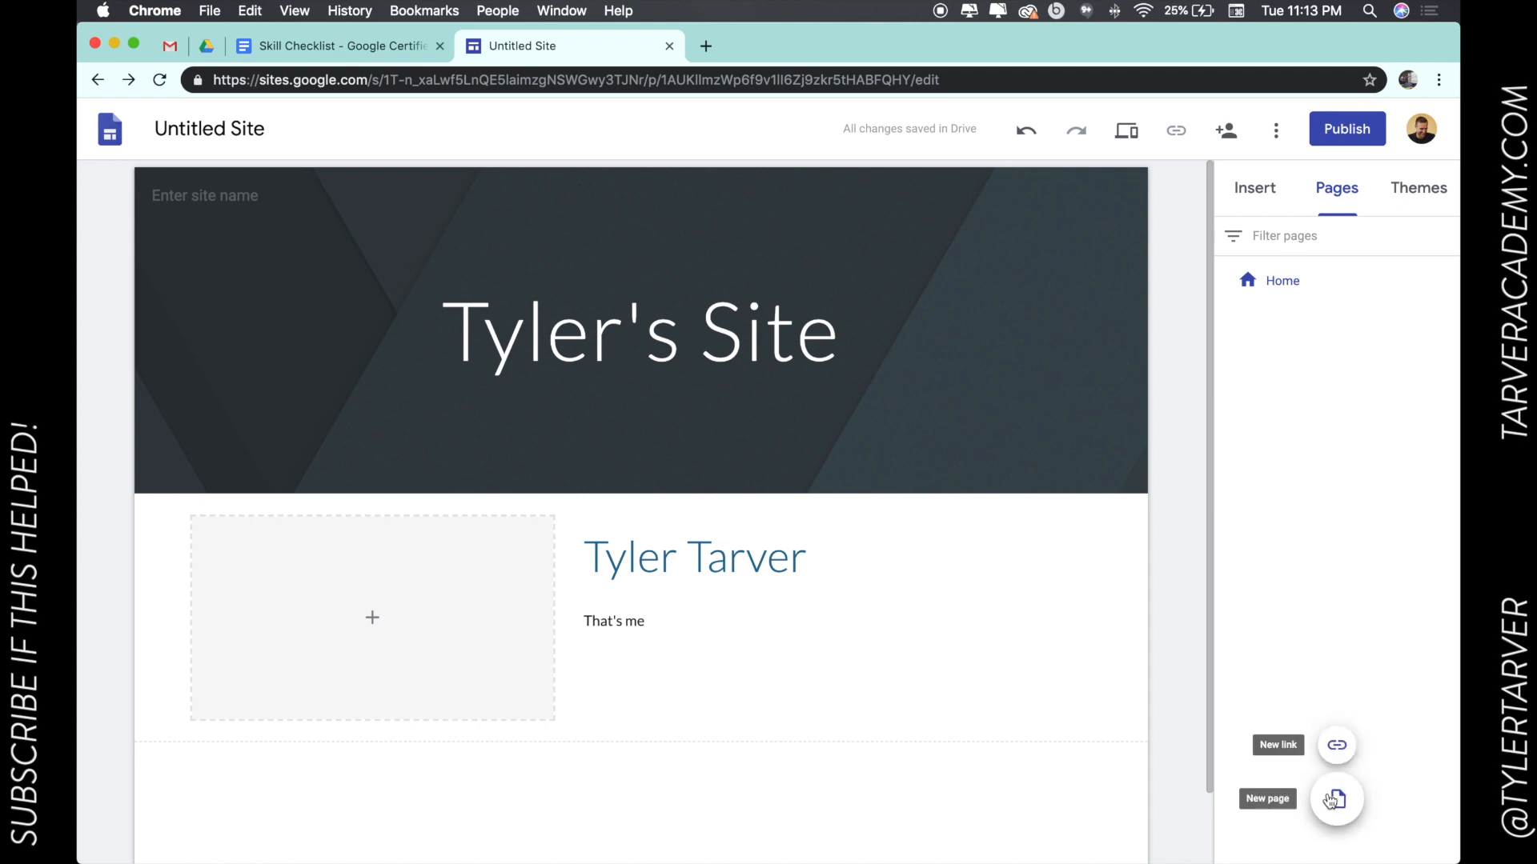
click(1335, 797)
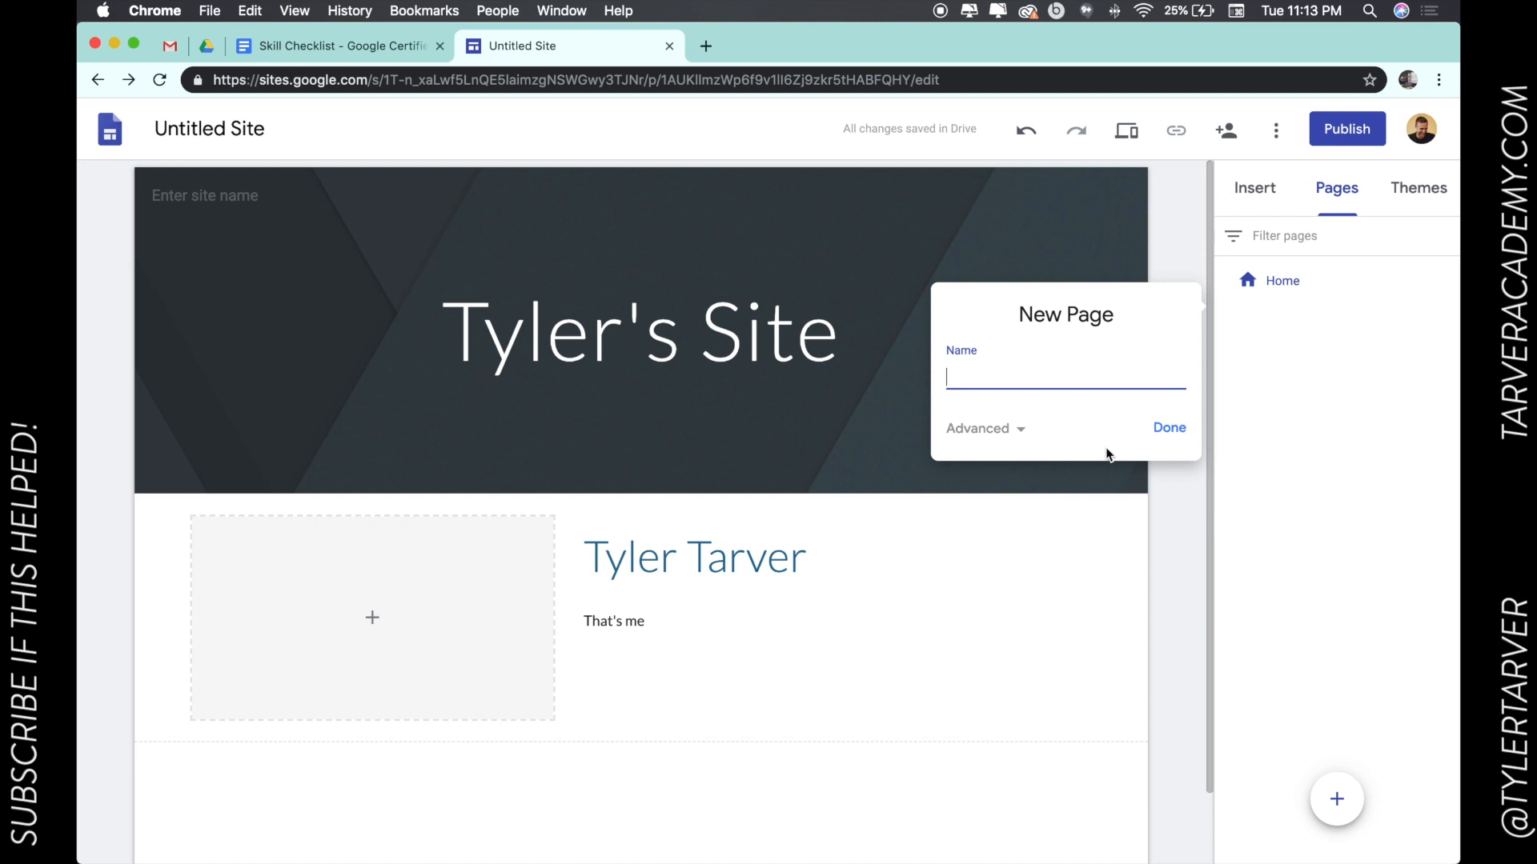
Name the new page 'About me' and confirm it so it shows alongside Home.
text(About)
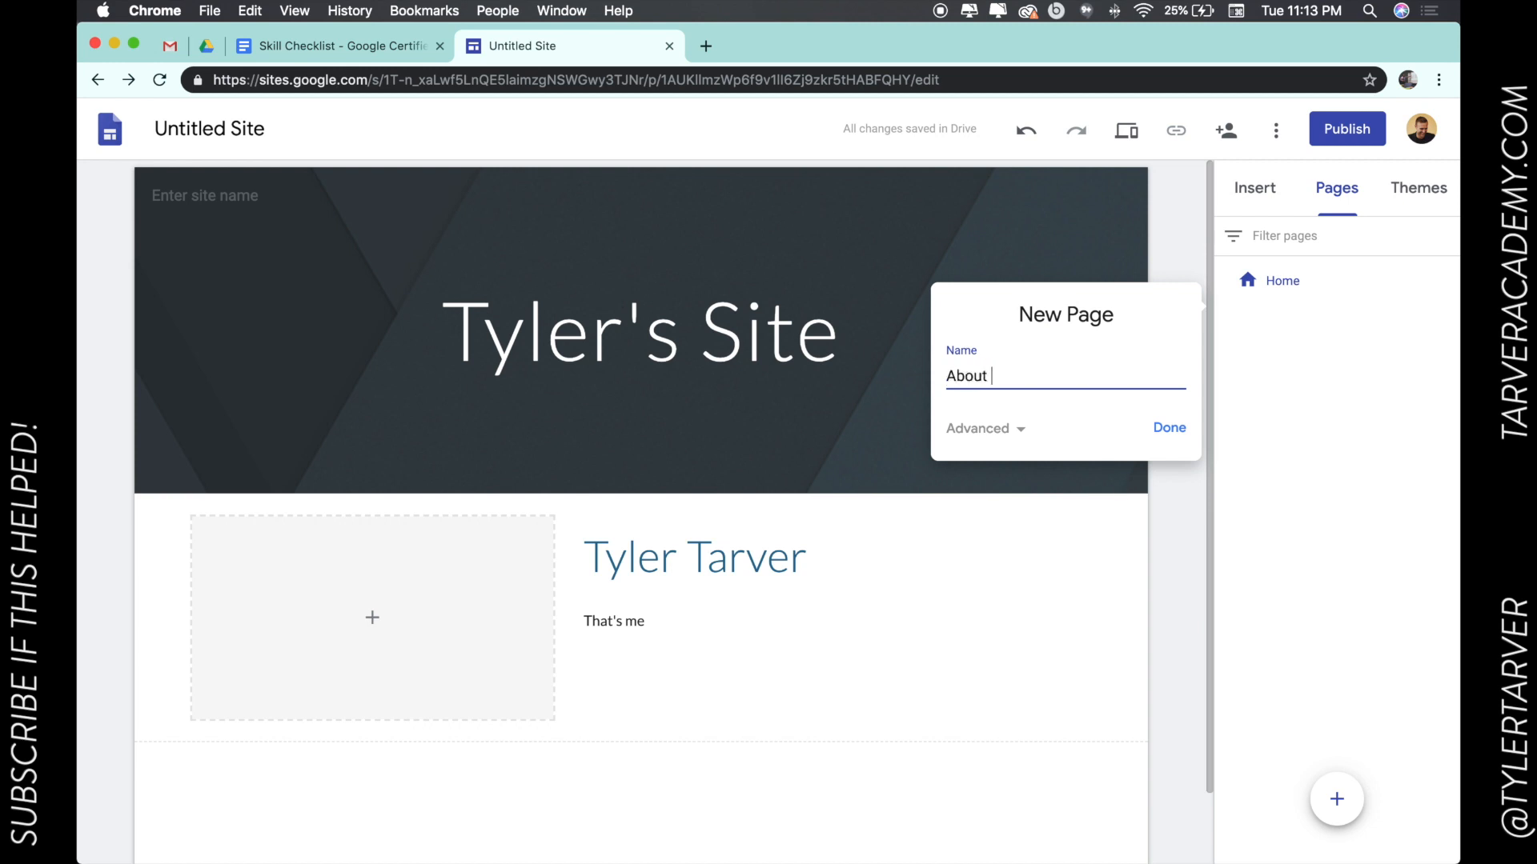
click(982, 429)
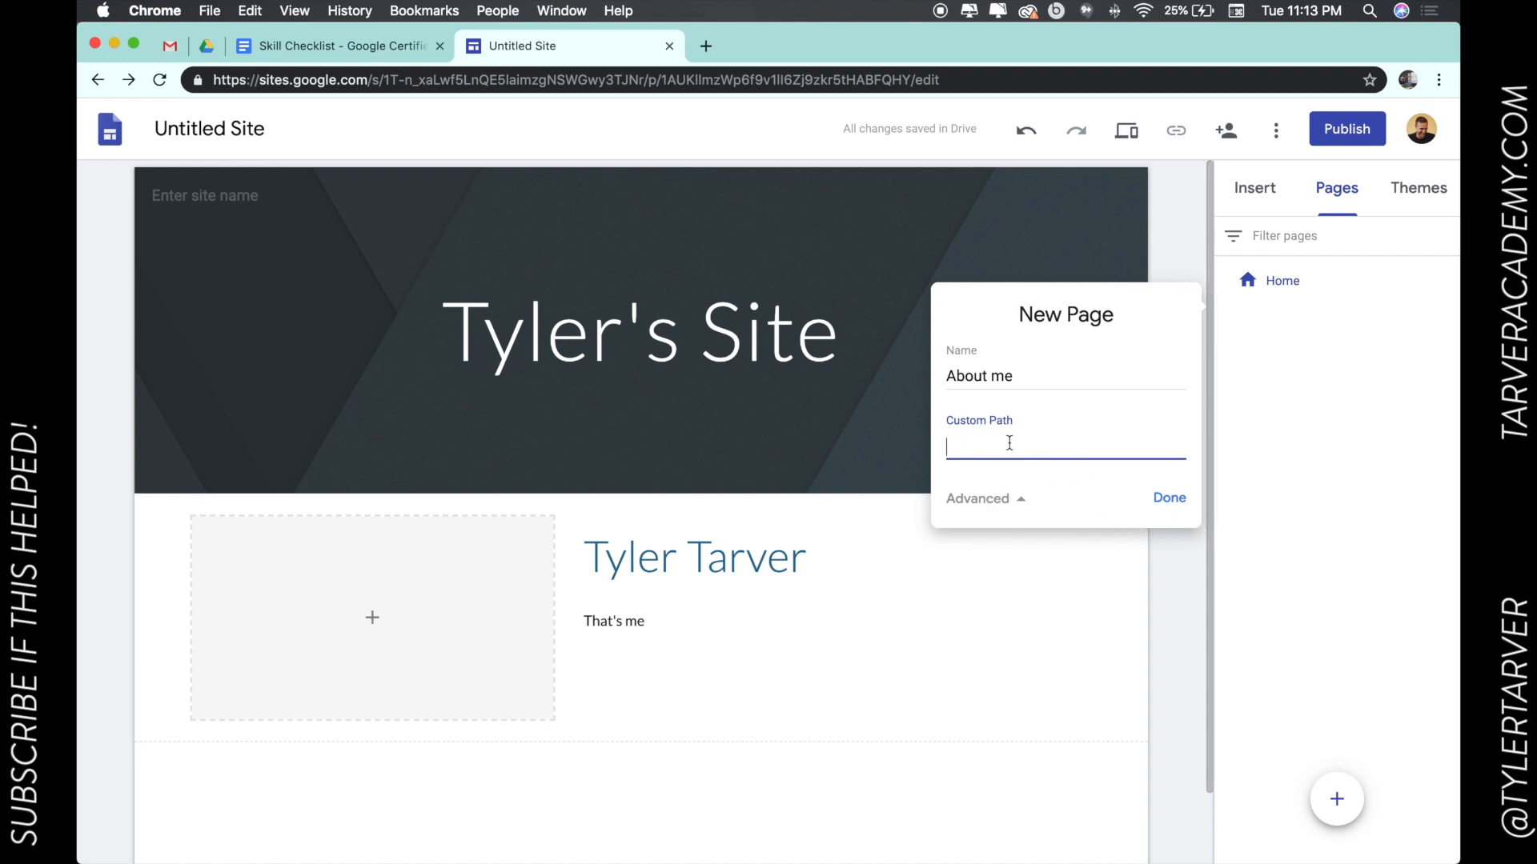
mouse_move(1168, 498)
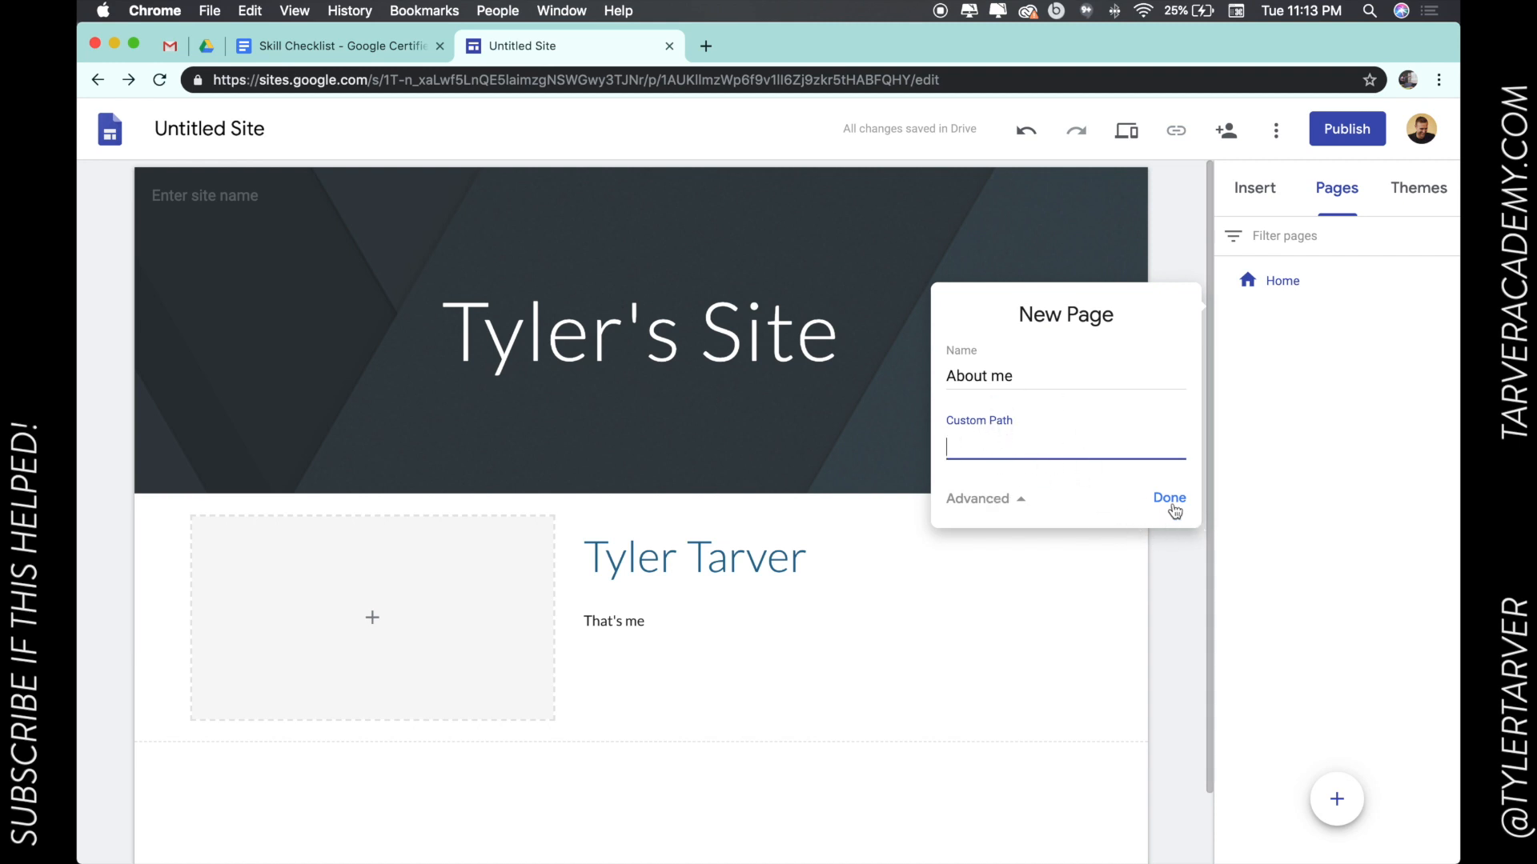
click(1169, 498)
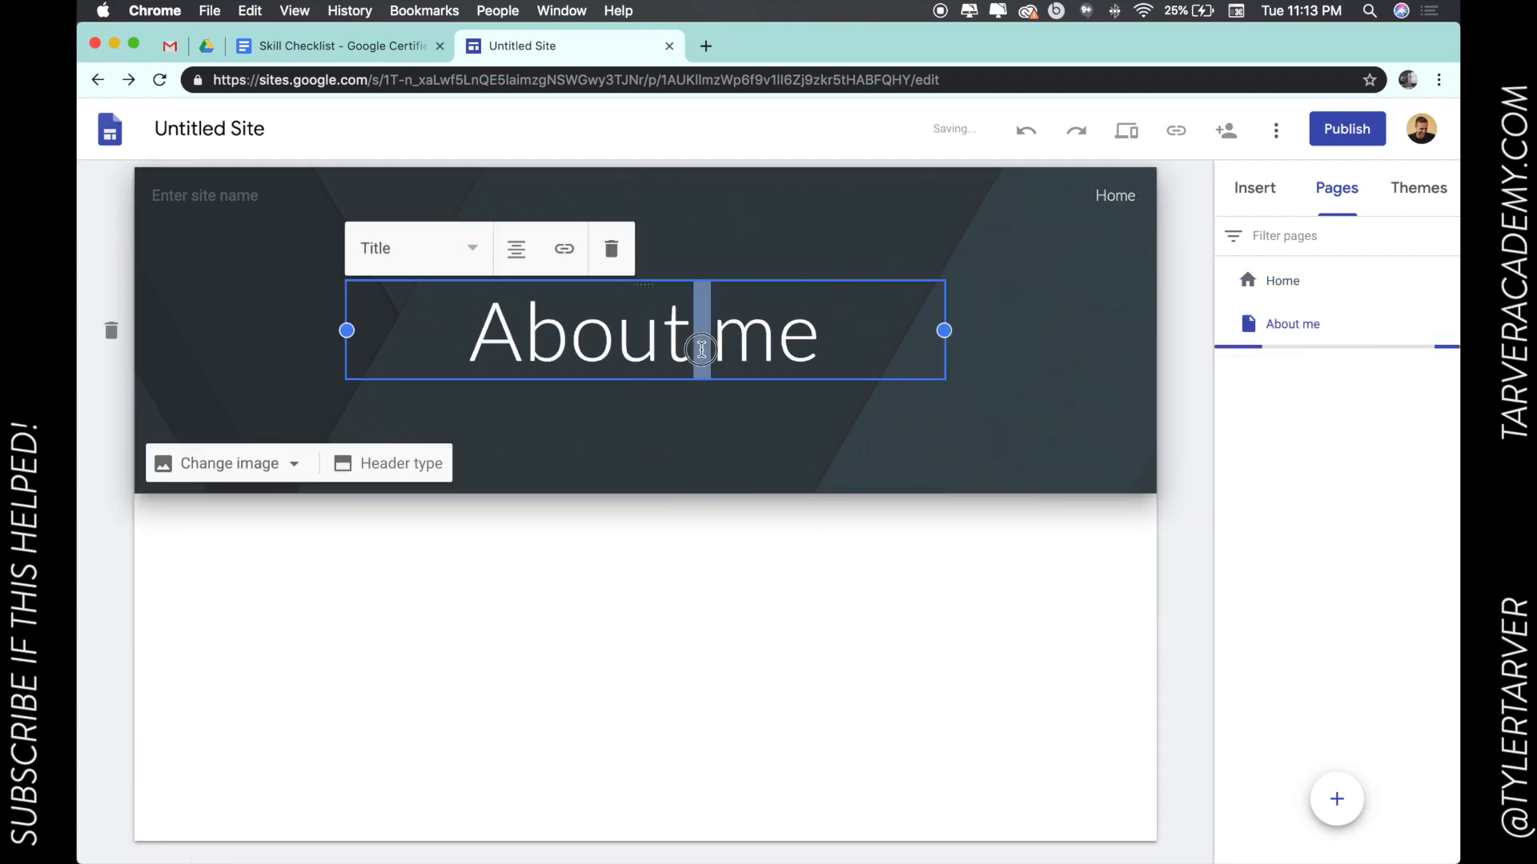
click(549, 621)
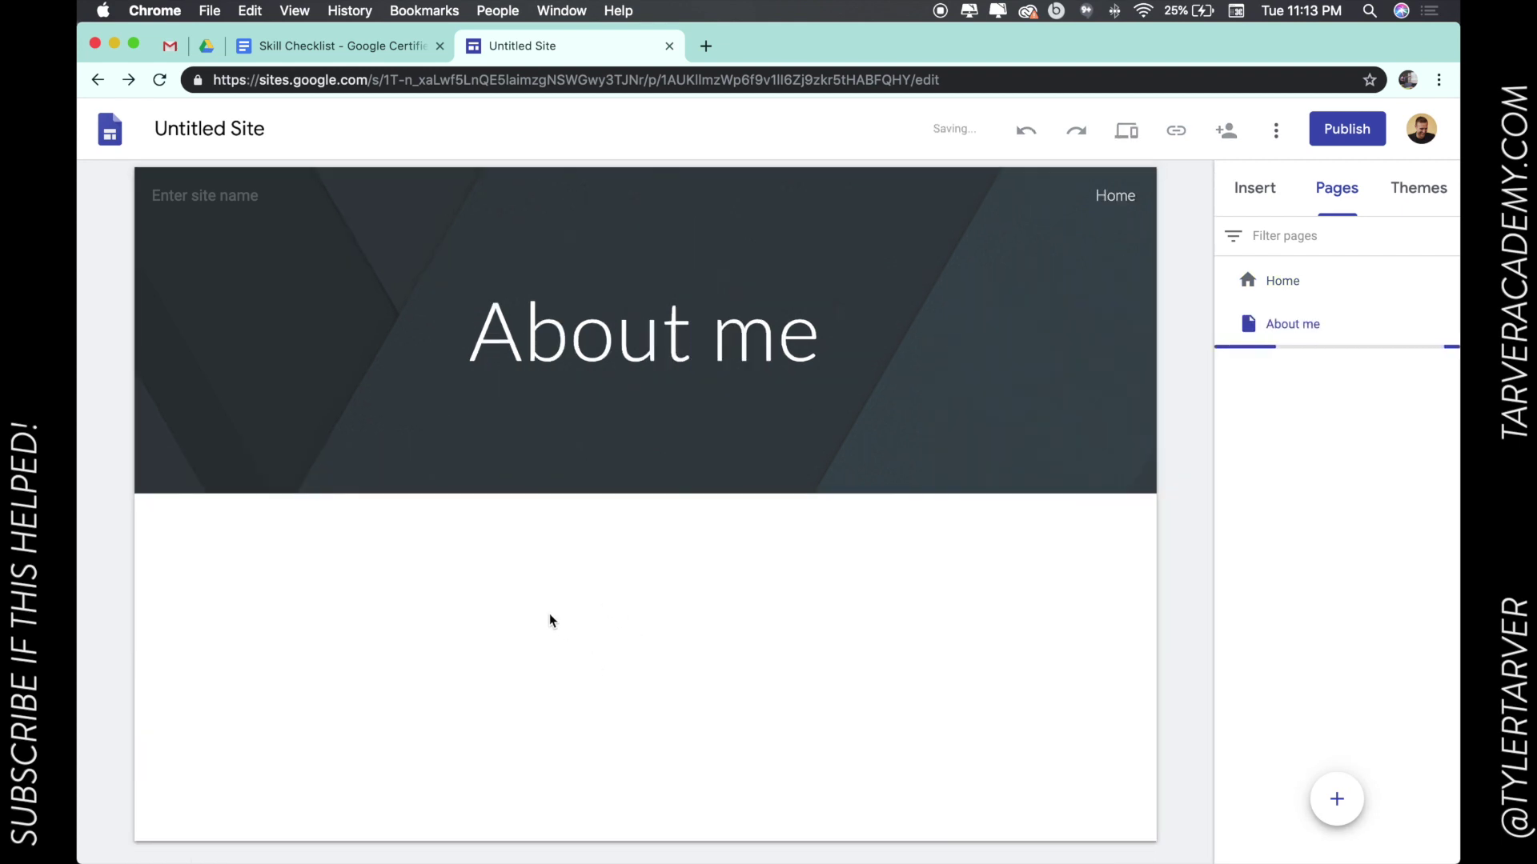
Insert a two-column image layout headed 'EDUCATION' with the line 'I enjoy helping people.'.
click(1255, 187)
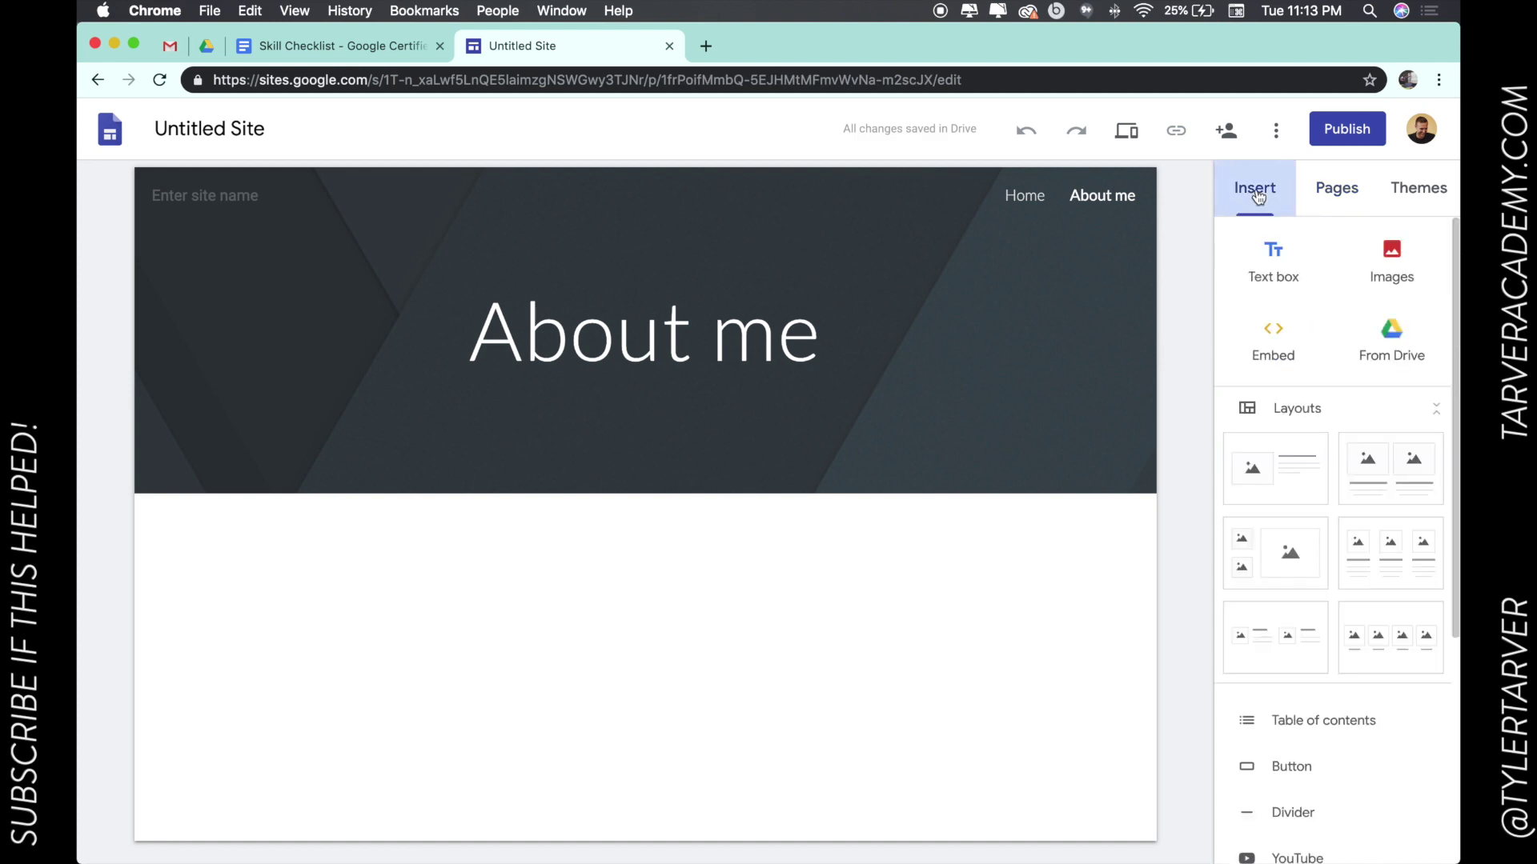
mouse_move(1390, 554)
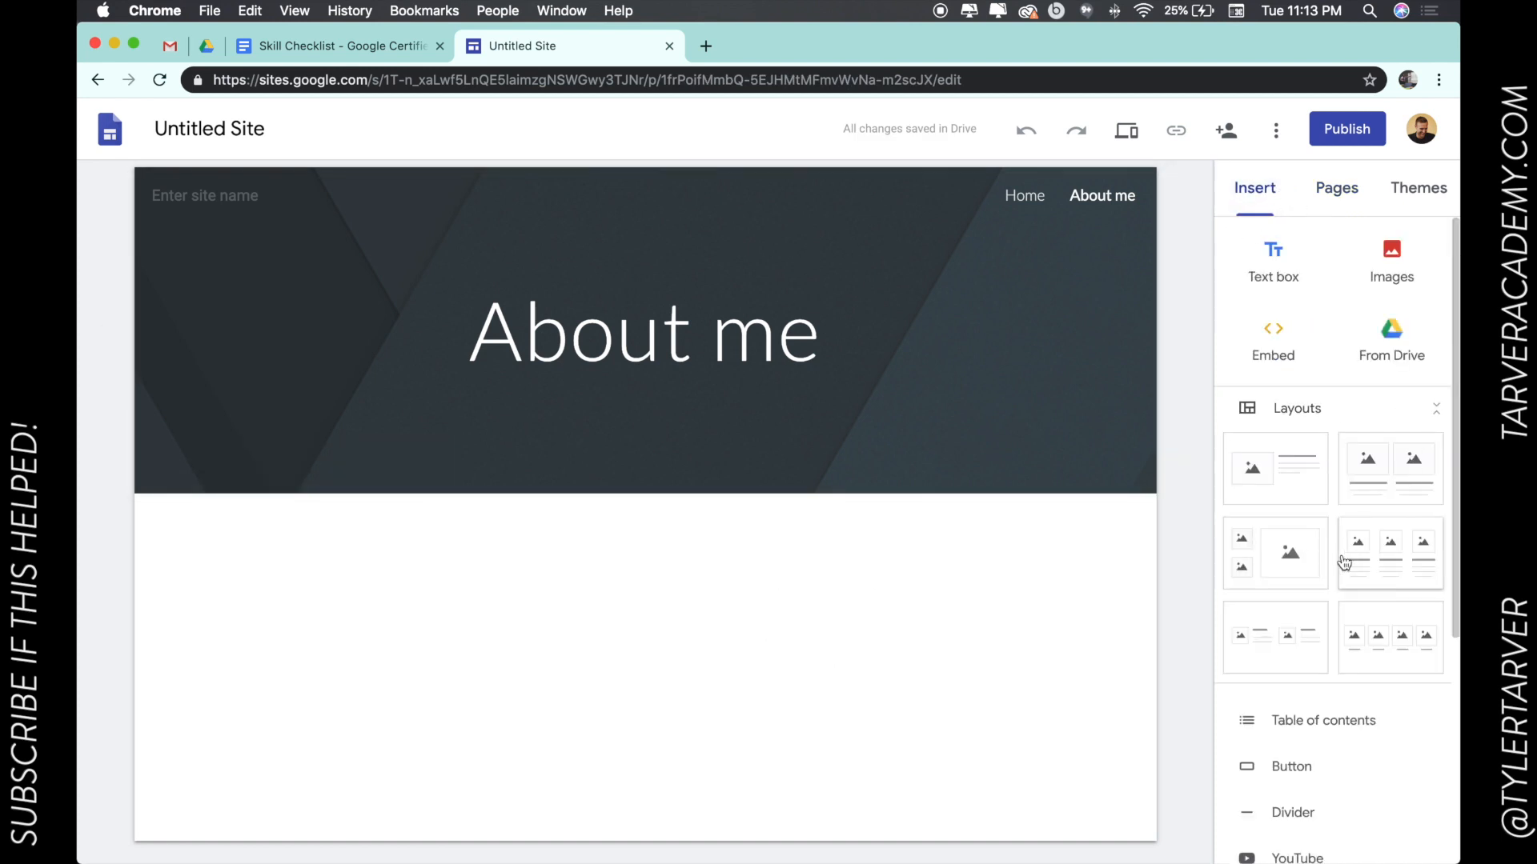
mouse_move(1389, 478)
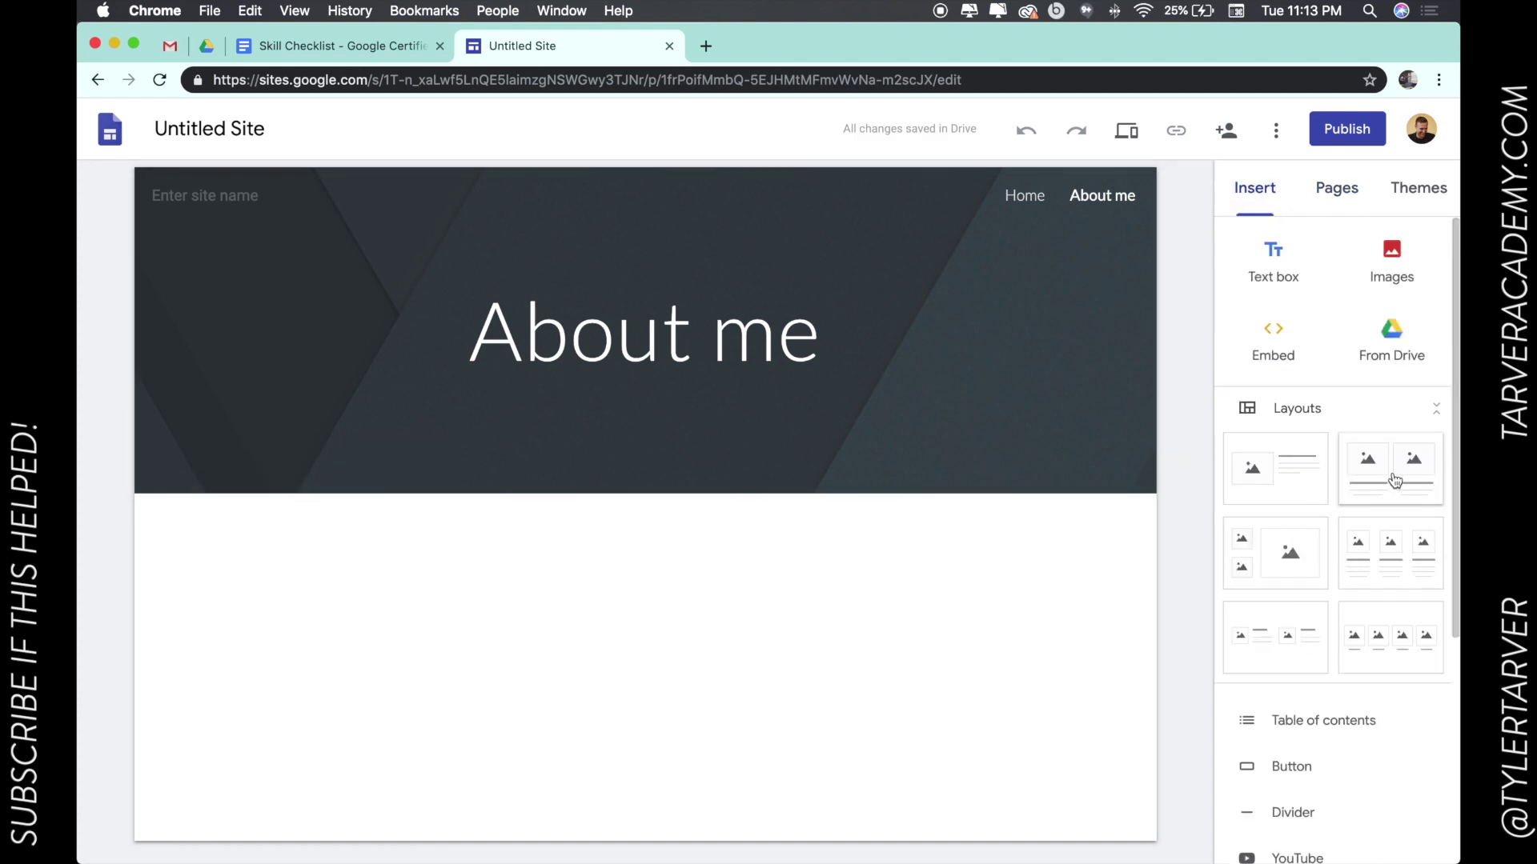
click(1389, 469)
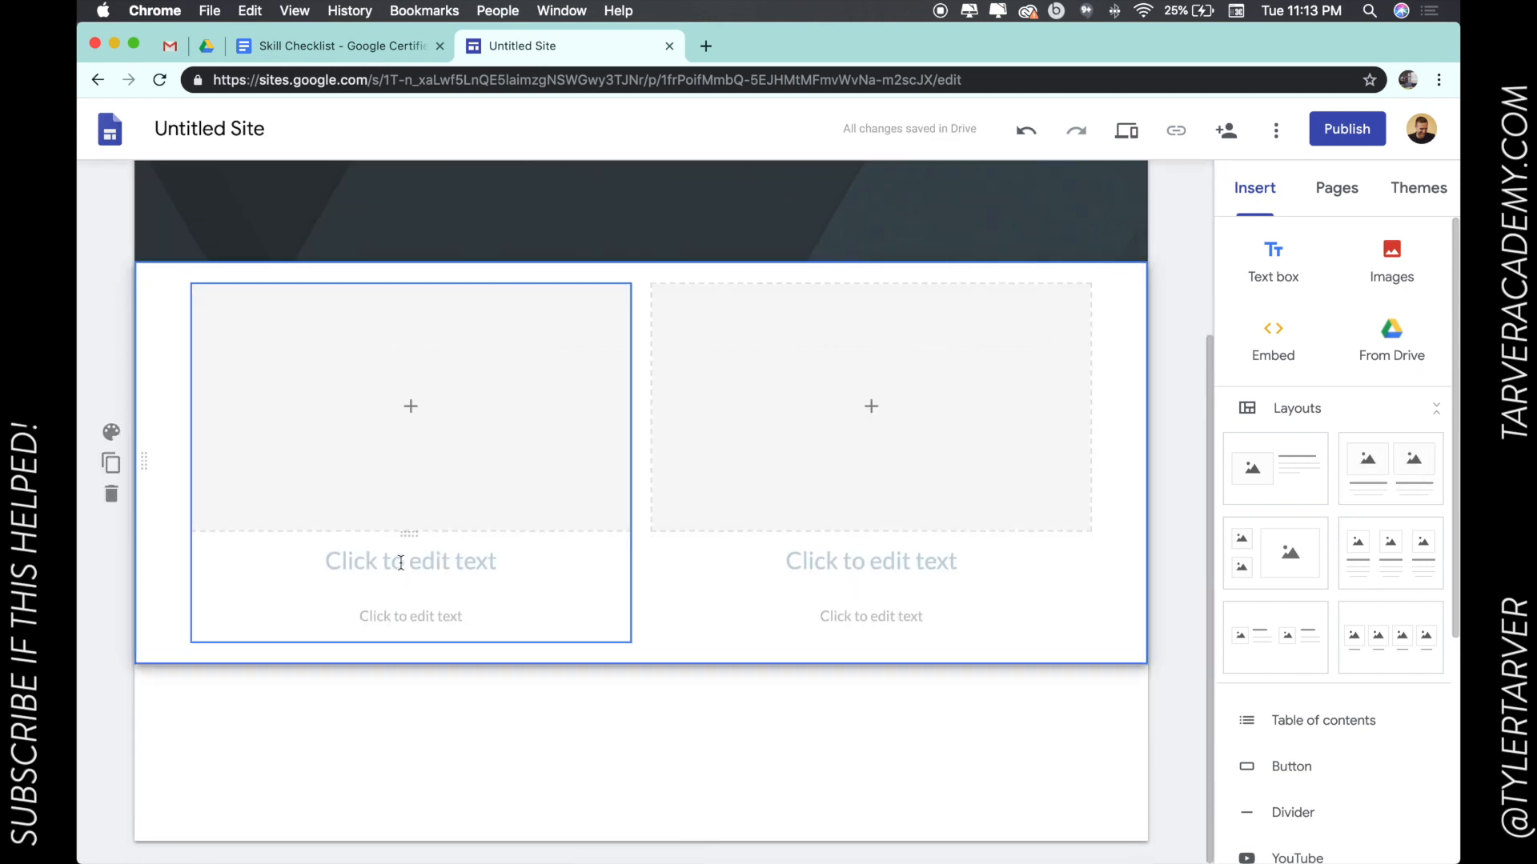
click(410, 560)
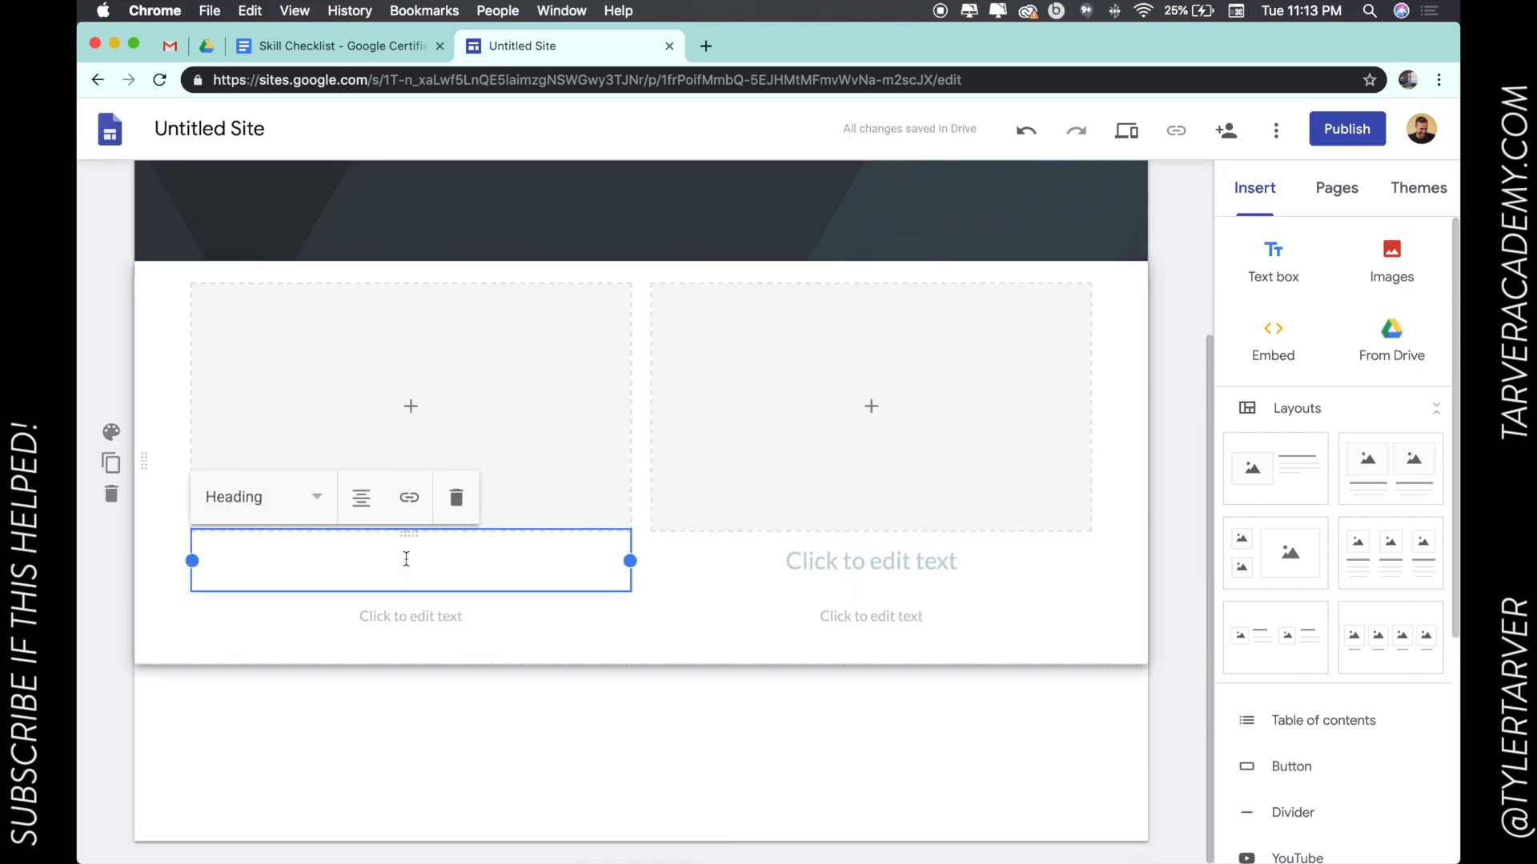
text(EDUCATION)
click(411, 615)
text(I ENJOY HELPING PEOPLE)
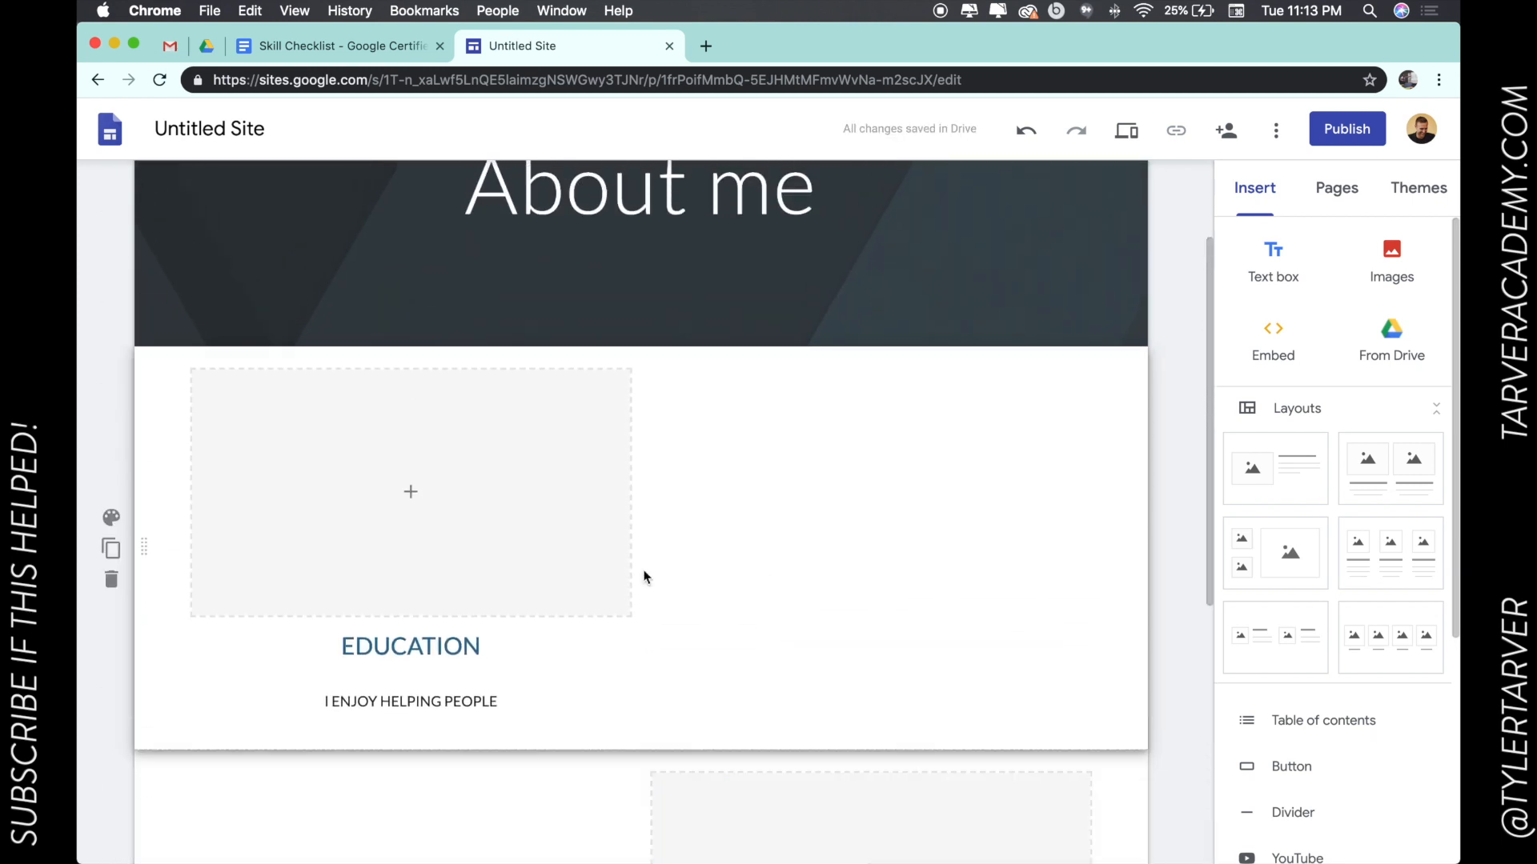
click(637, 186)
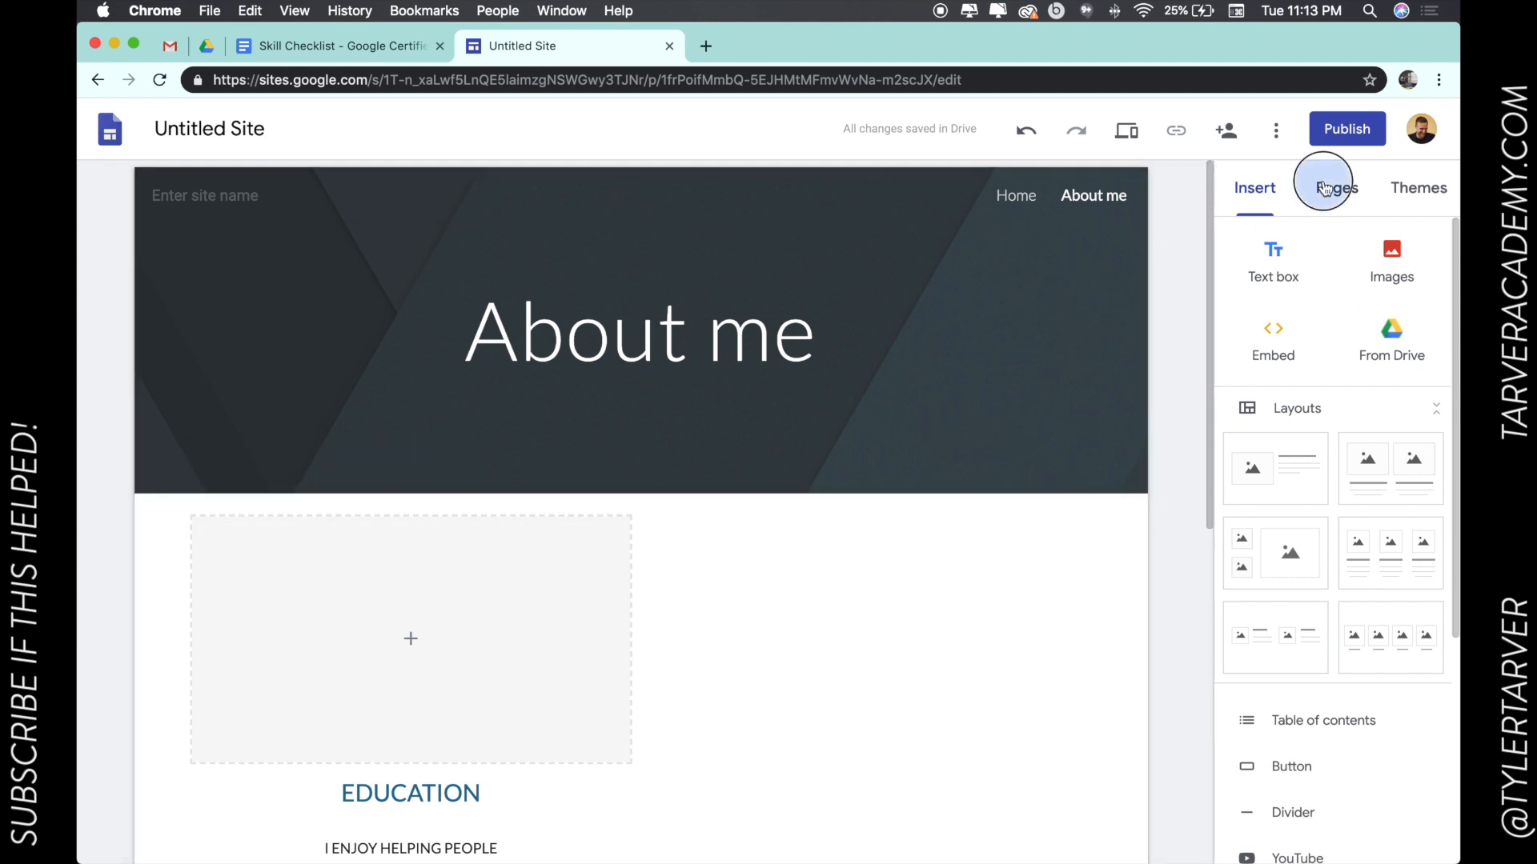
From Home's options menu, add a subpage and name it 'Google'.
click(1335, 188)
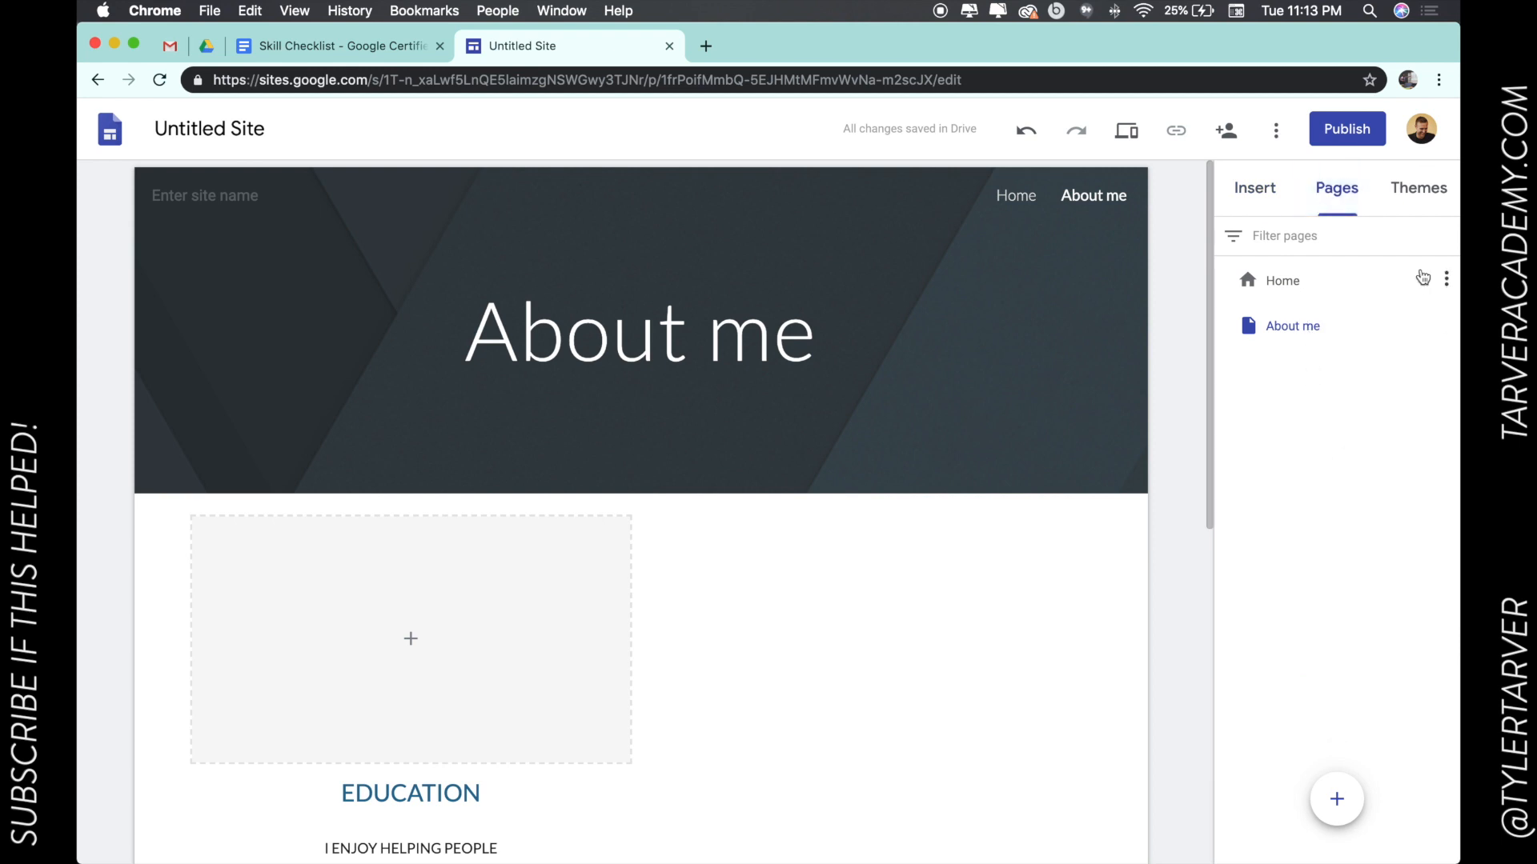
click(1444, 279)
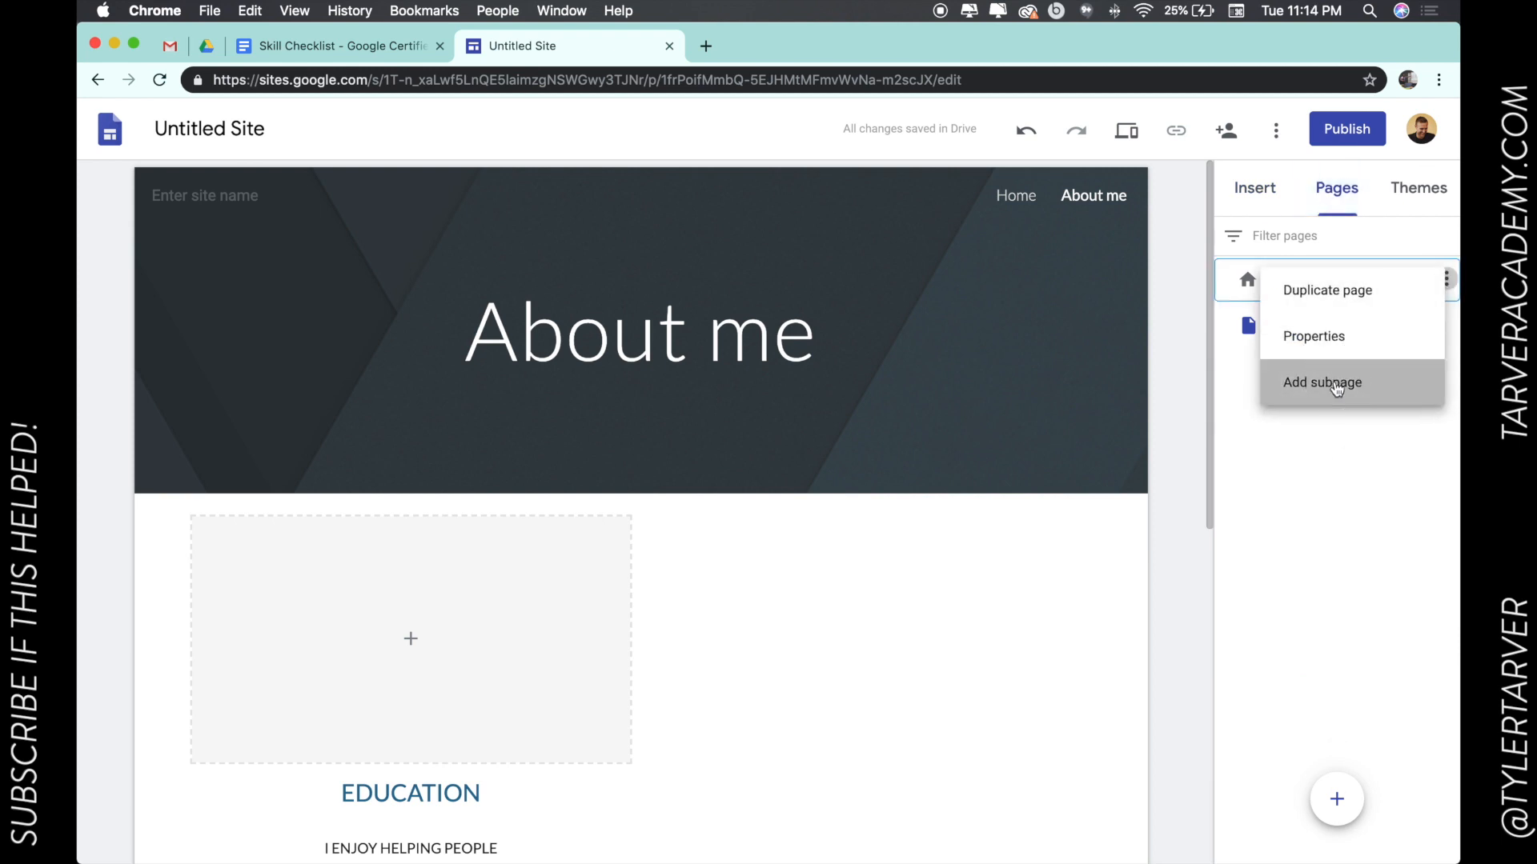
click(1321, 383)
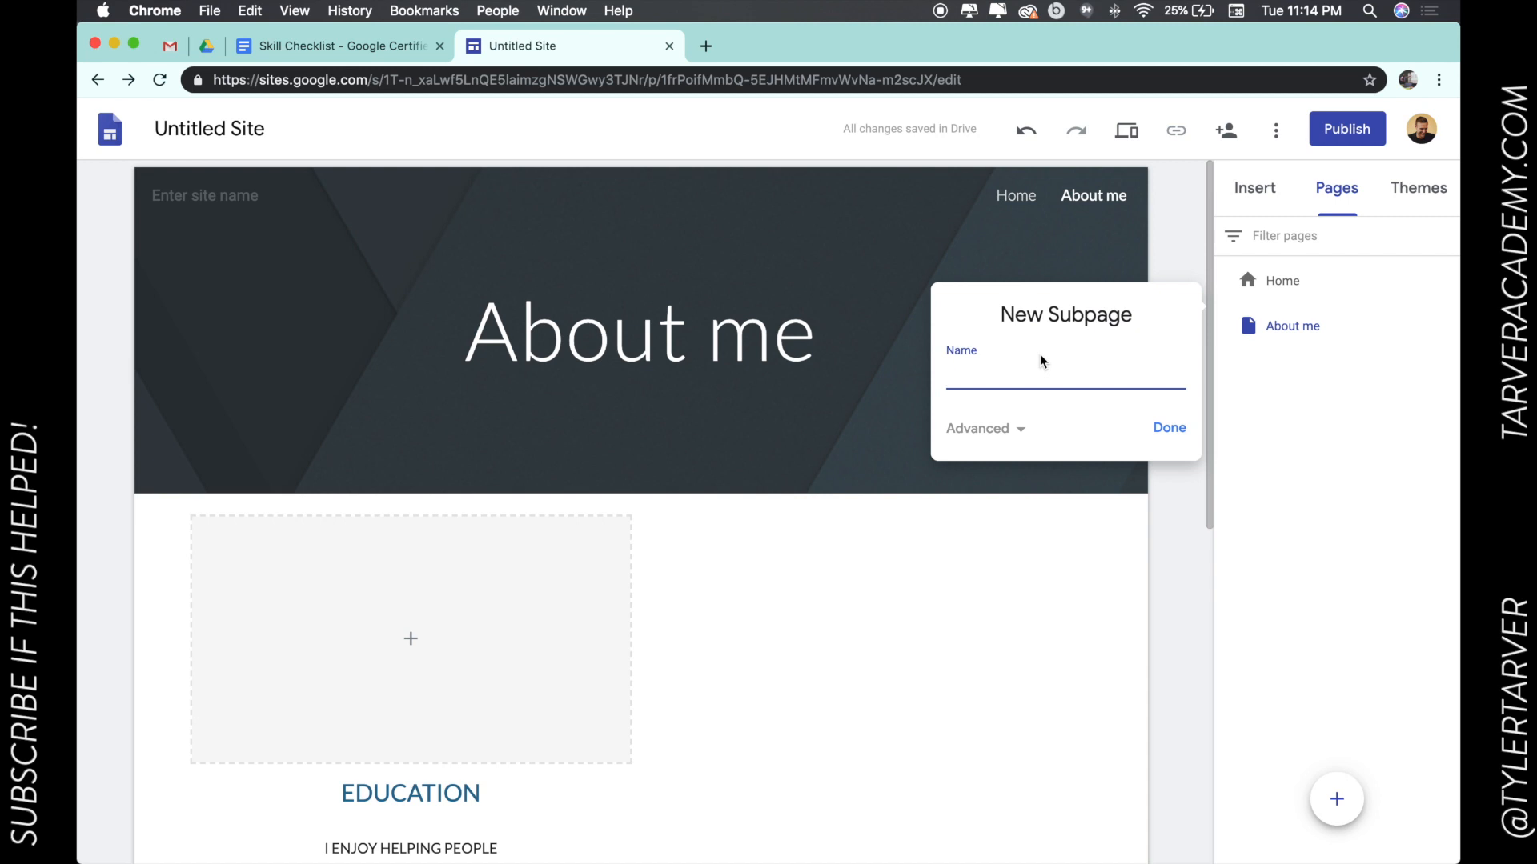
text(Gogole)
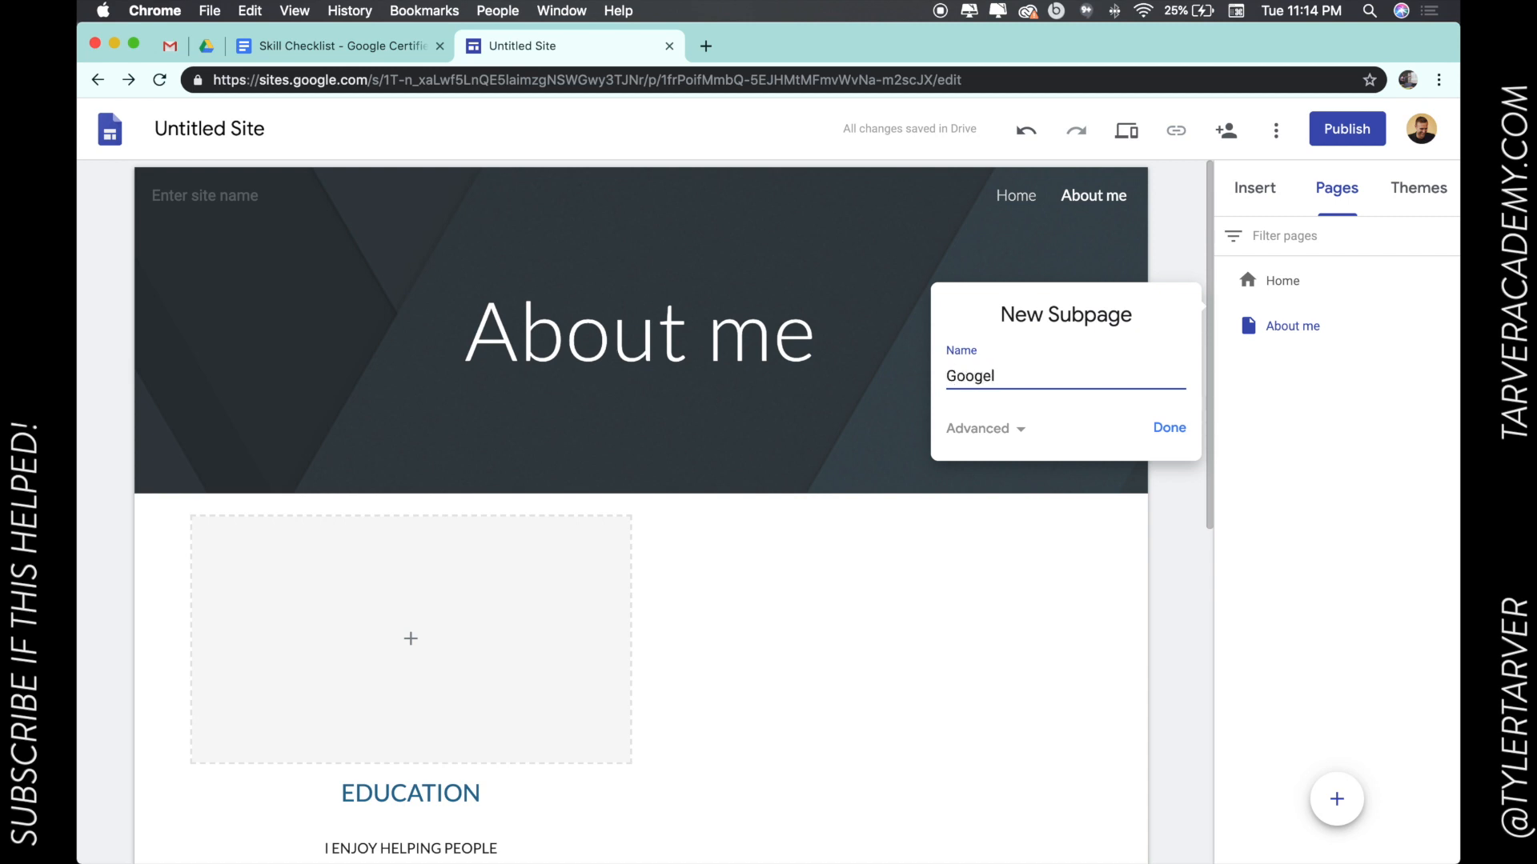
Confirm the Google subpage and return to viewing the Home page.
click(1169, 429)
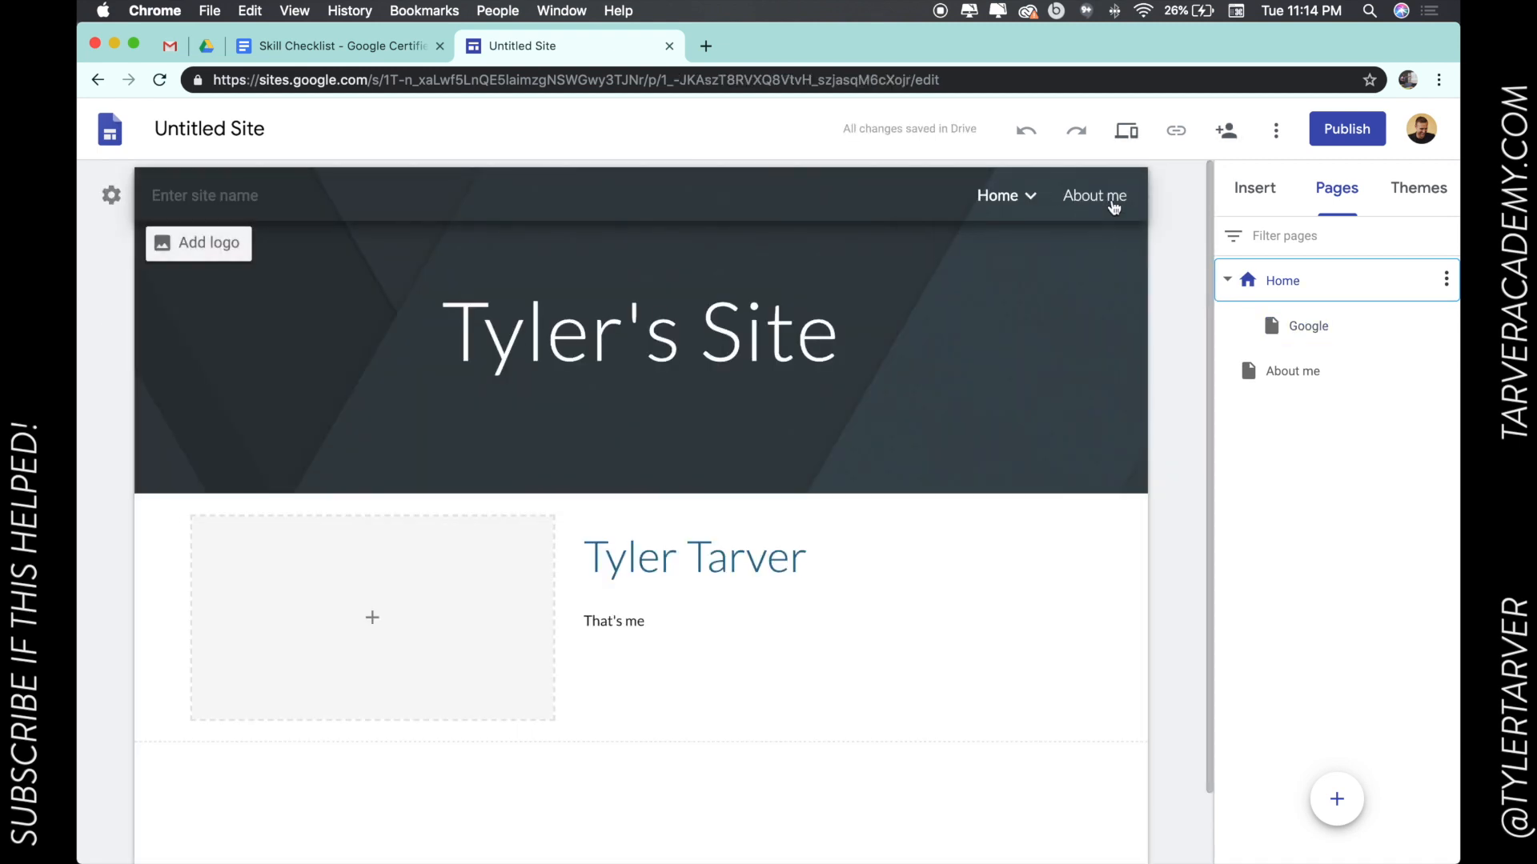
click(1029, 195)
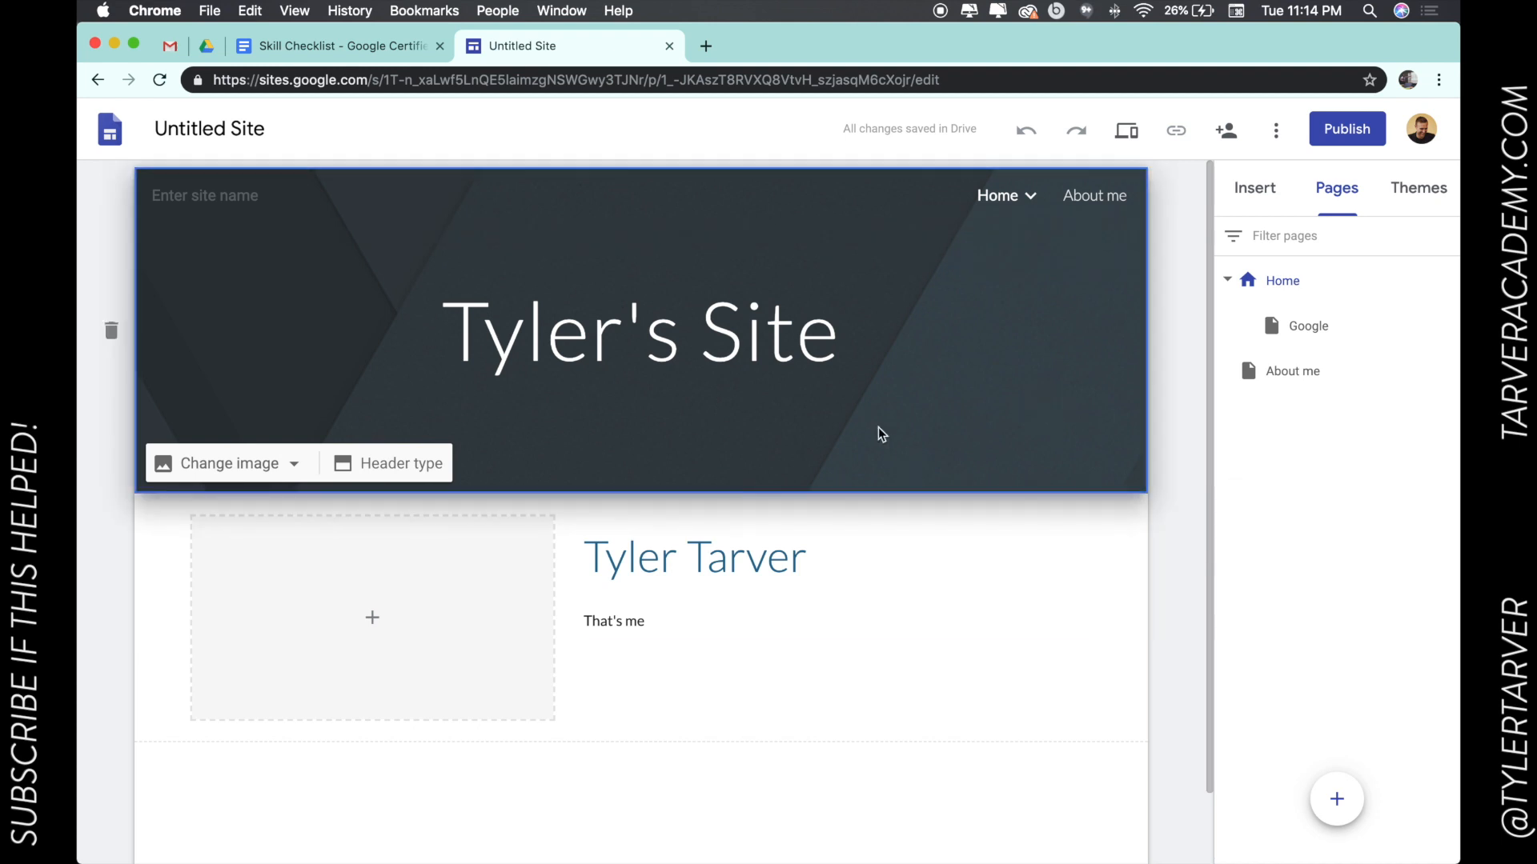
click(832, 578)
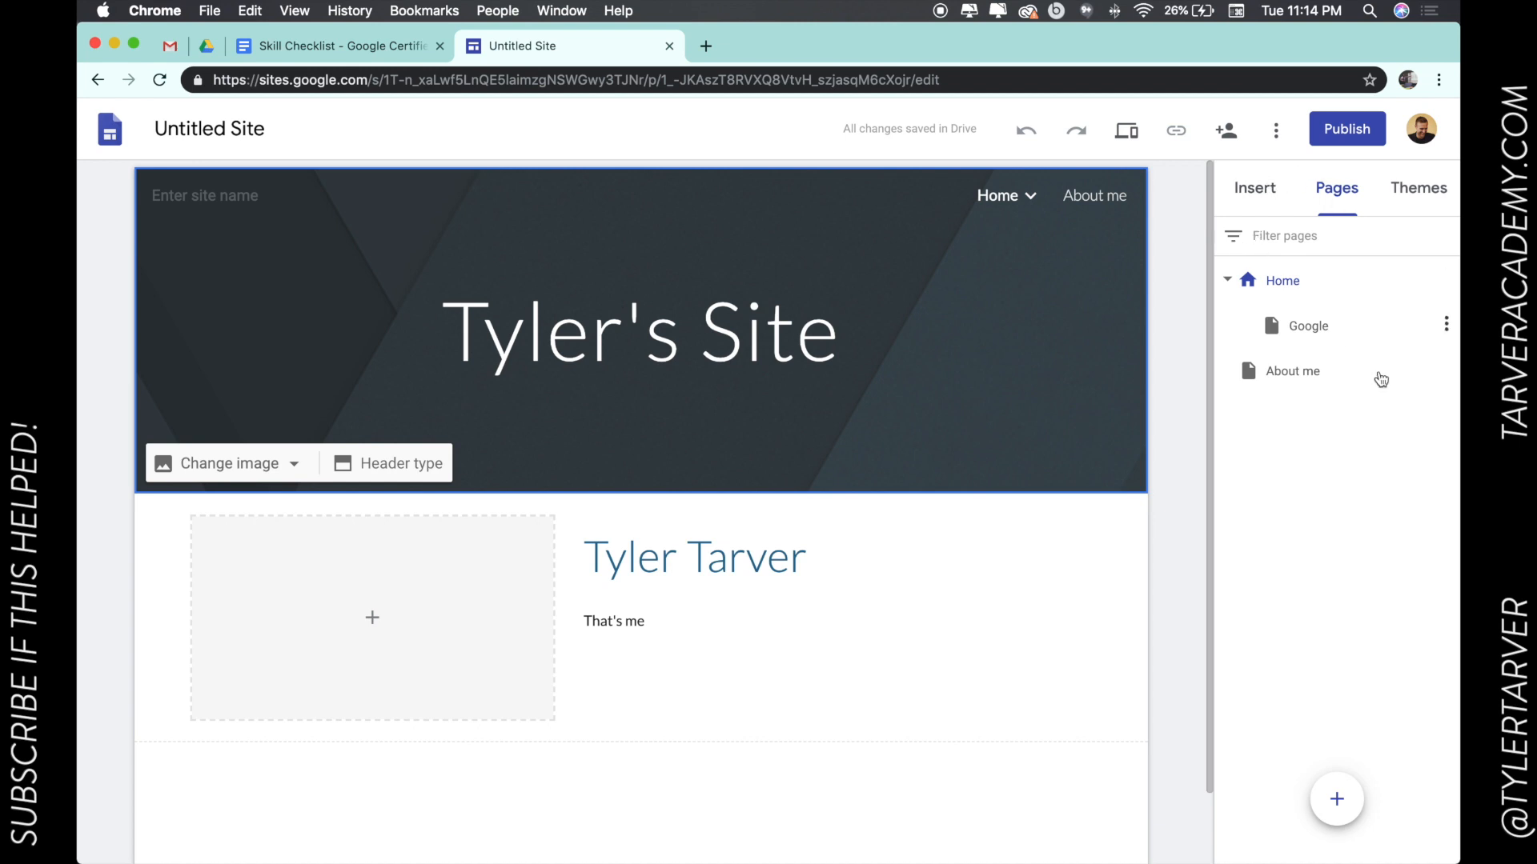
mouse_move(1318, 807)
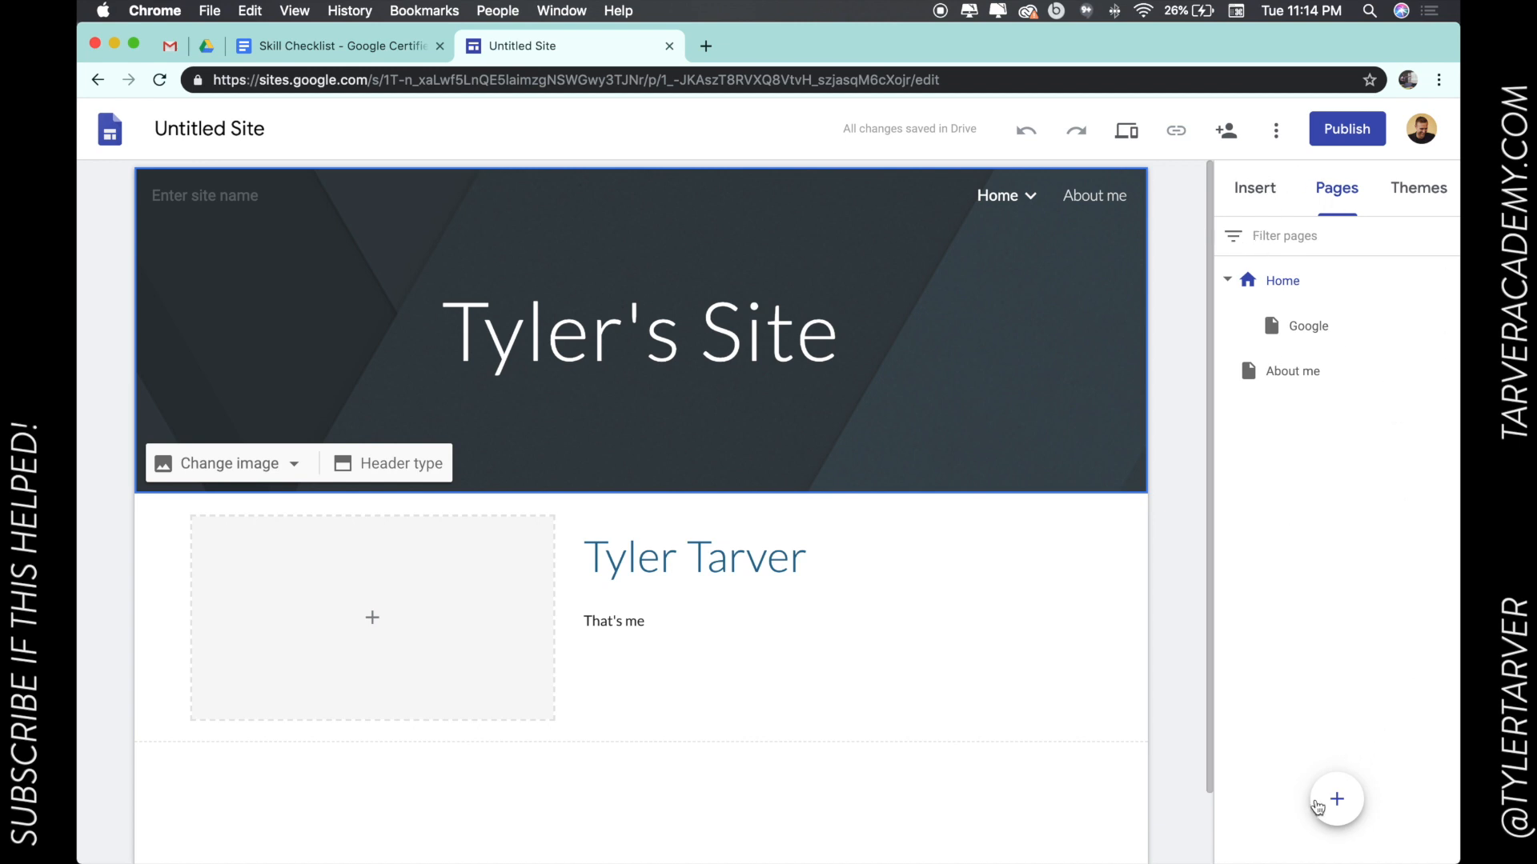
Start a new navigation link named 'Google CE' with an http address.
click(1335, 798)
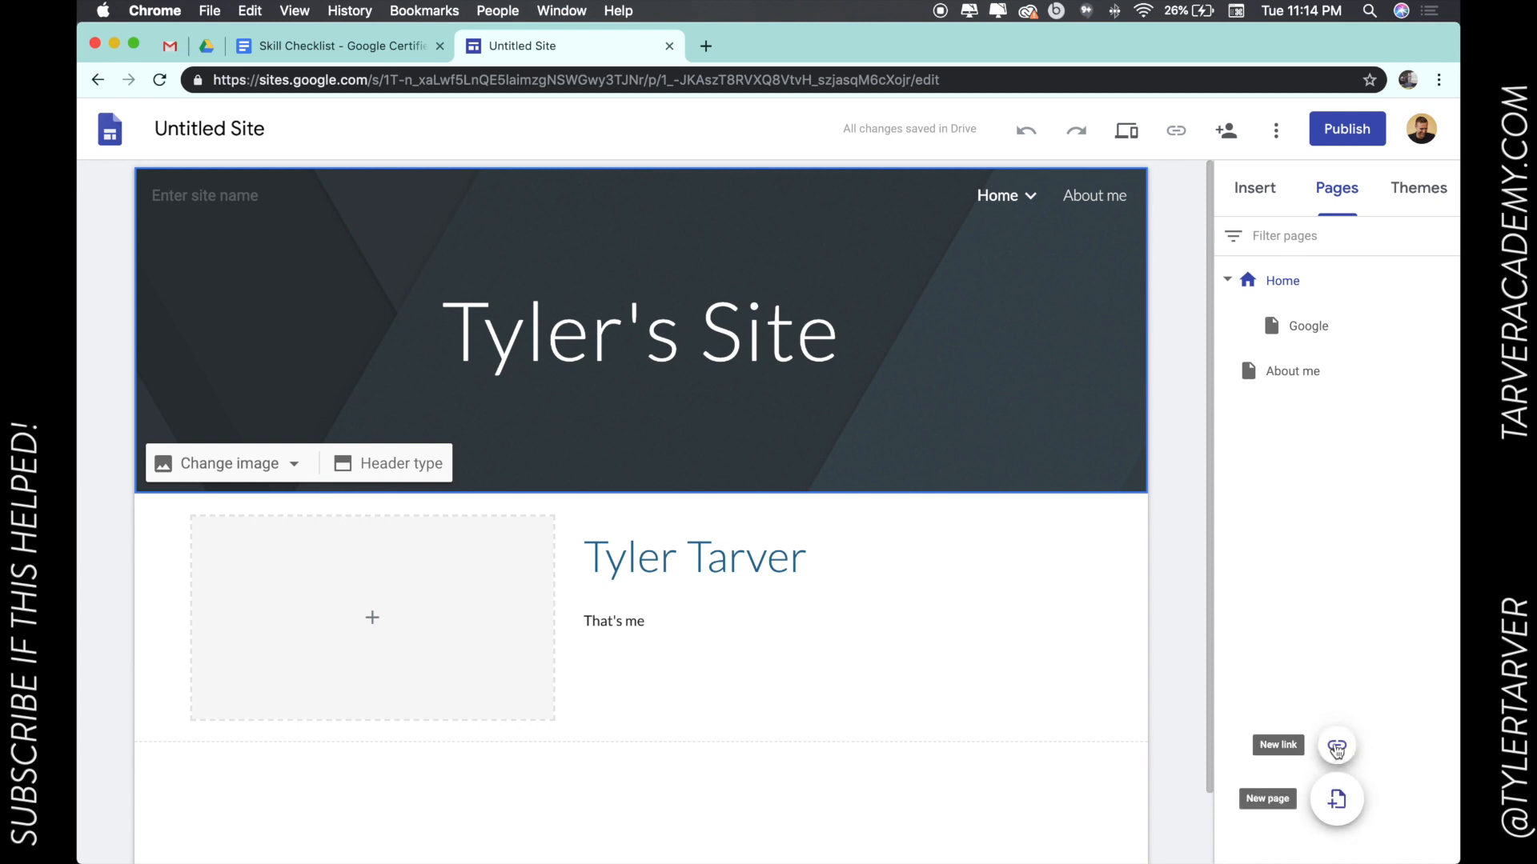
click(1335, 748)
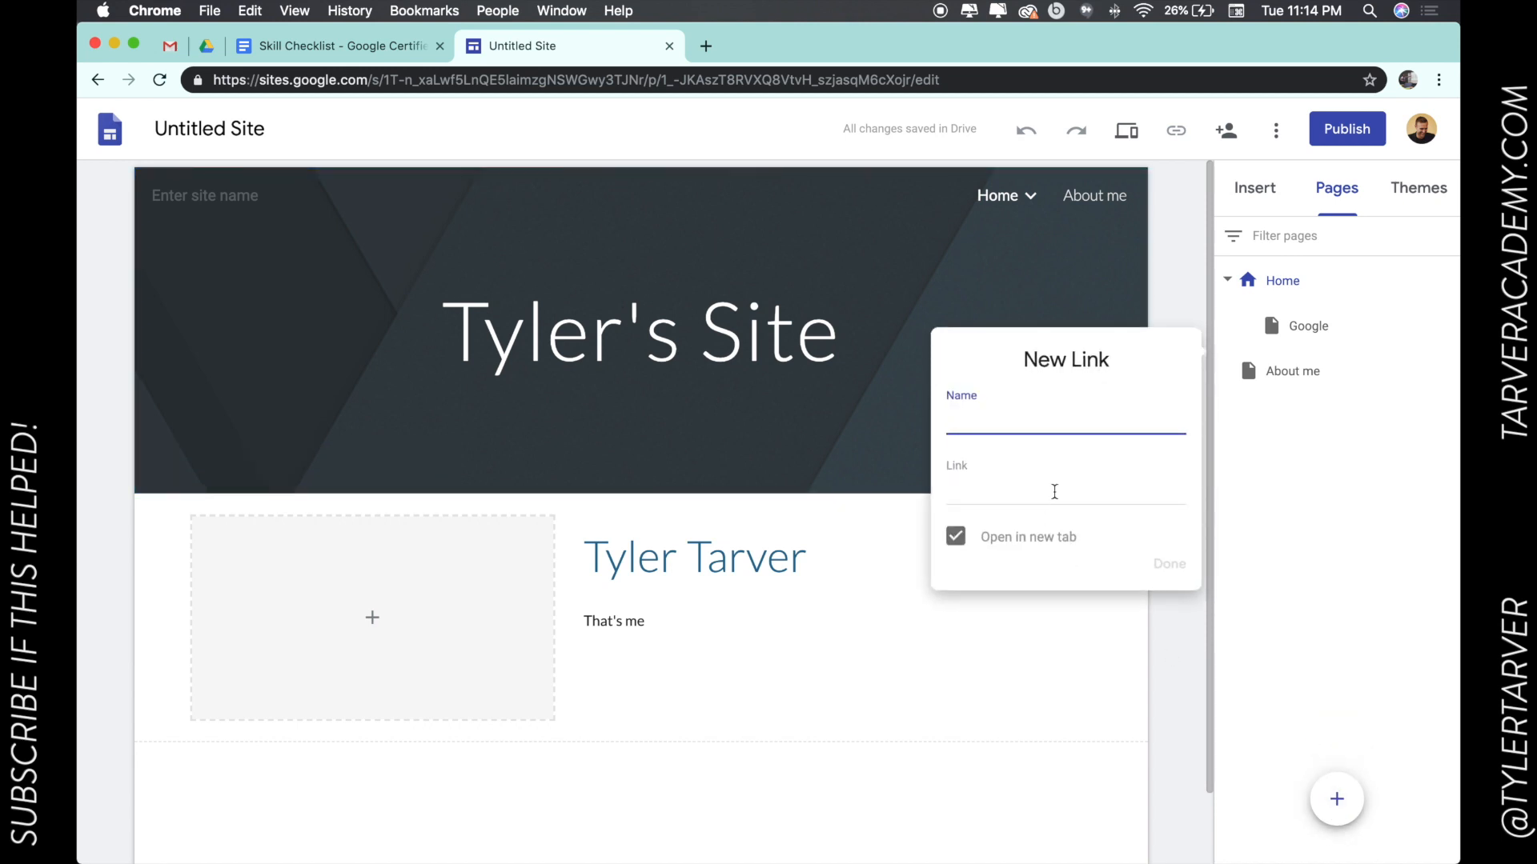
text(Google CE)
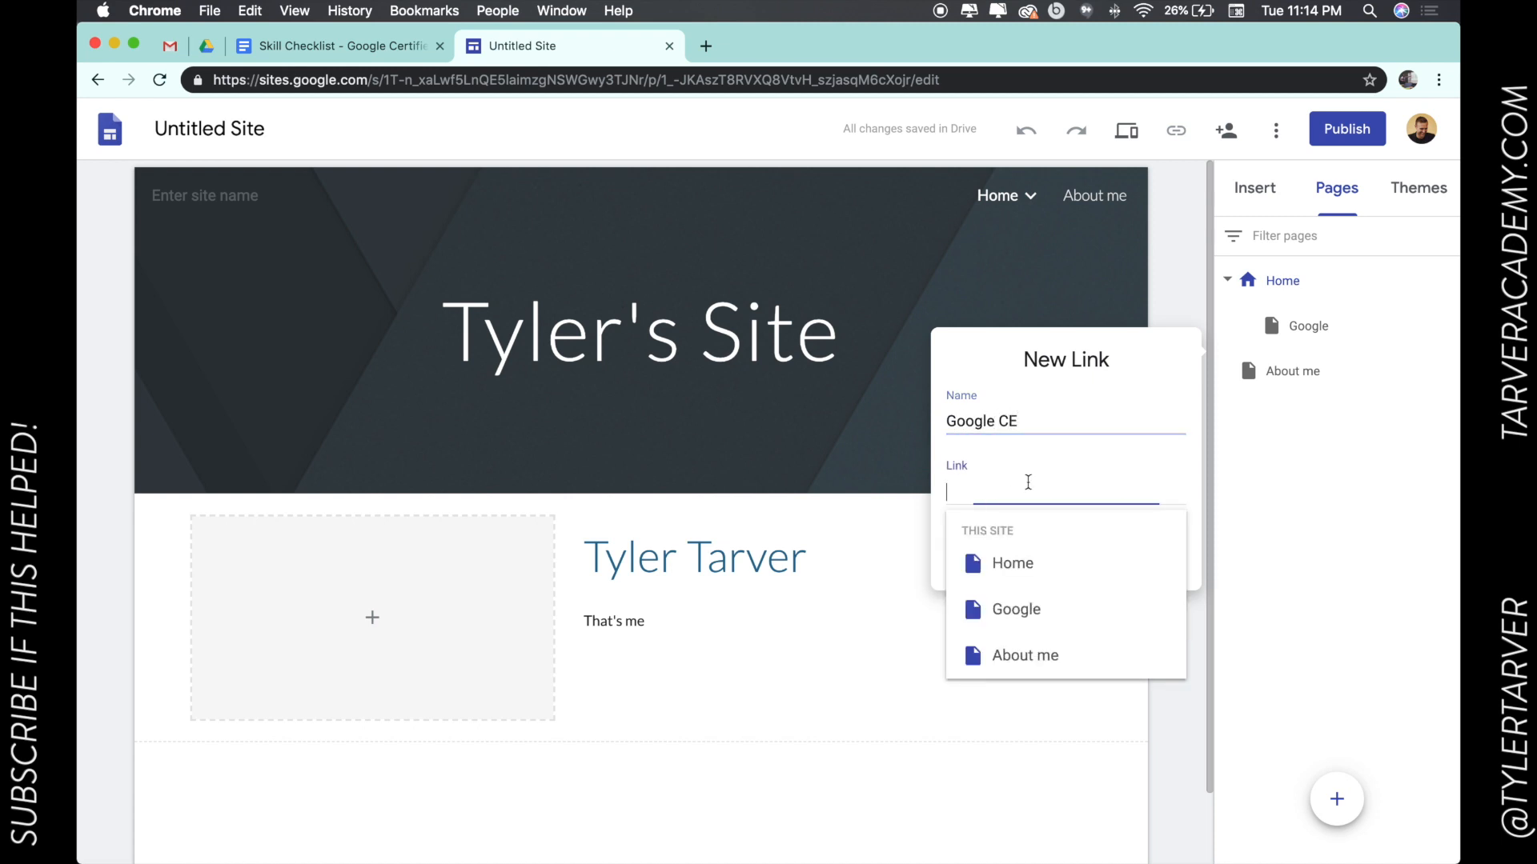
text(http)
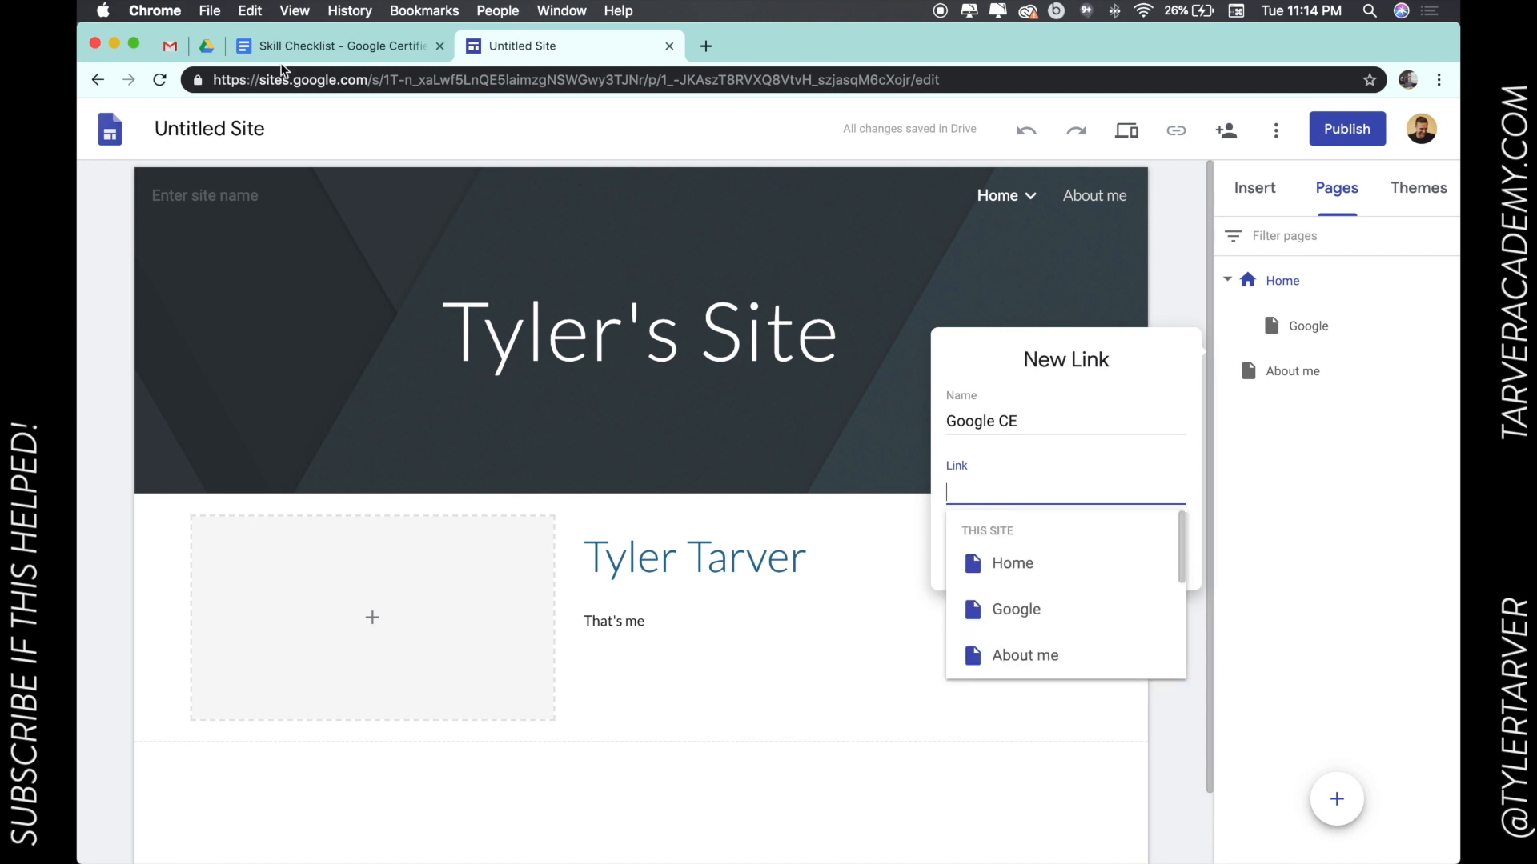
Grab the Skill Checklist document's web address from its browser tab.
click(337, 45)
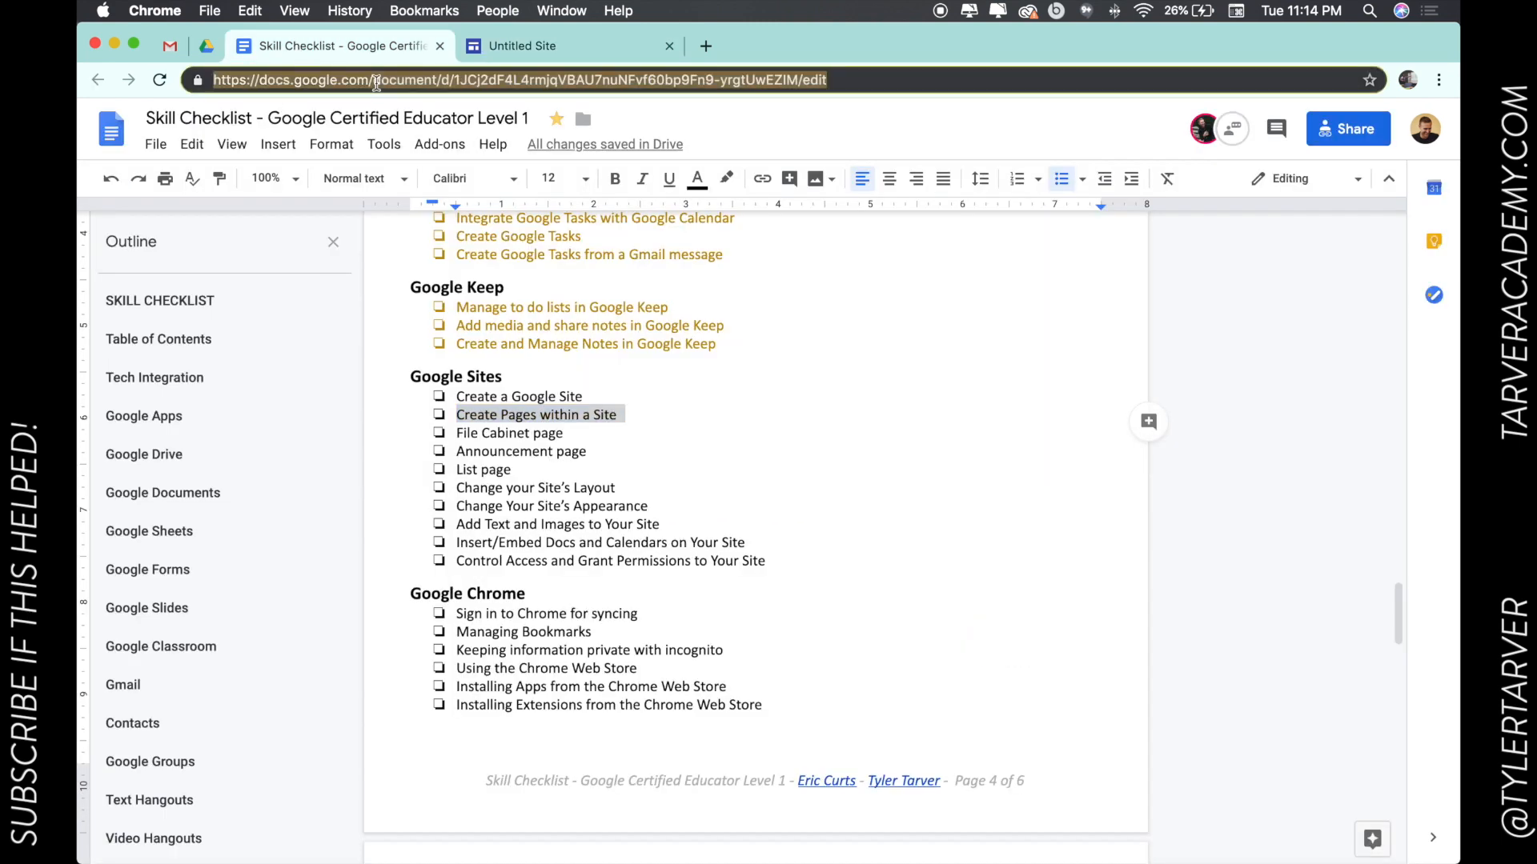
click(570, 45)
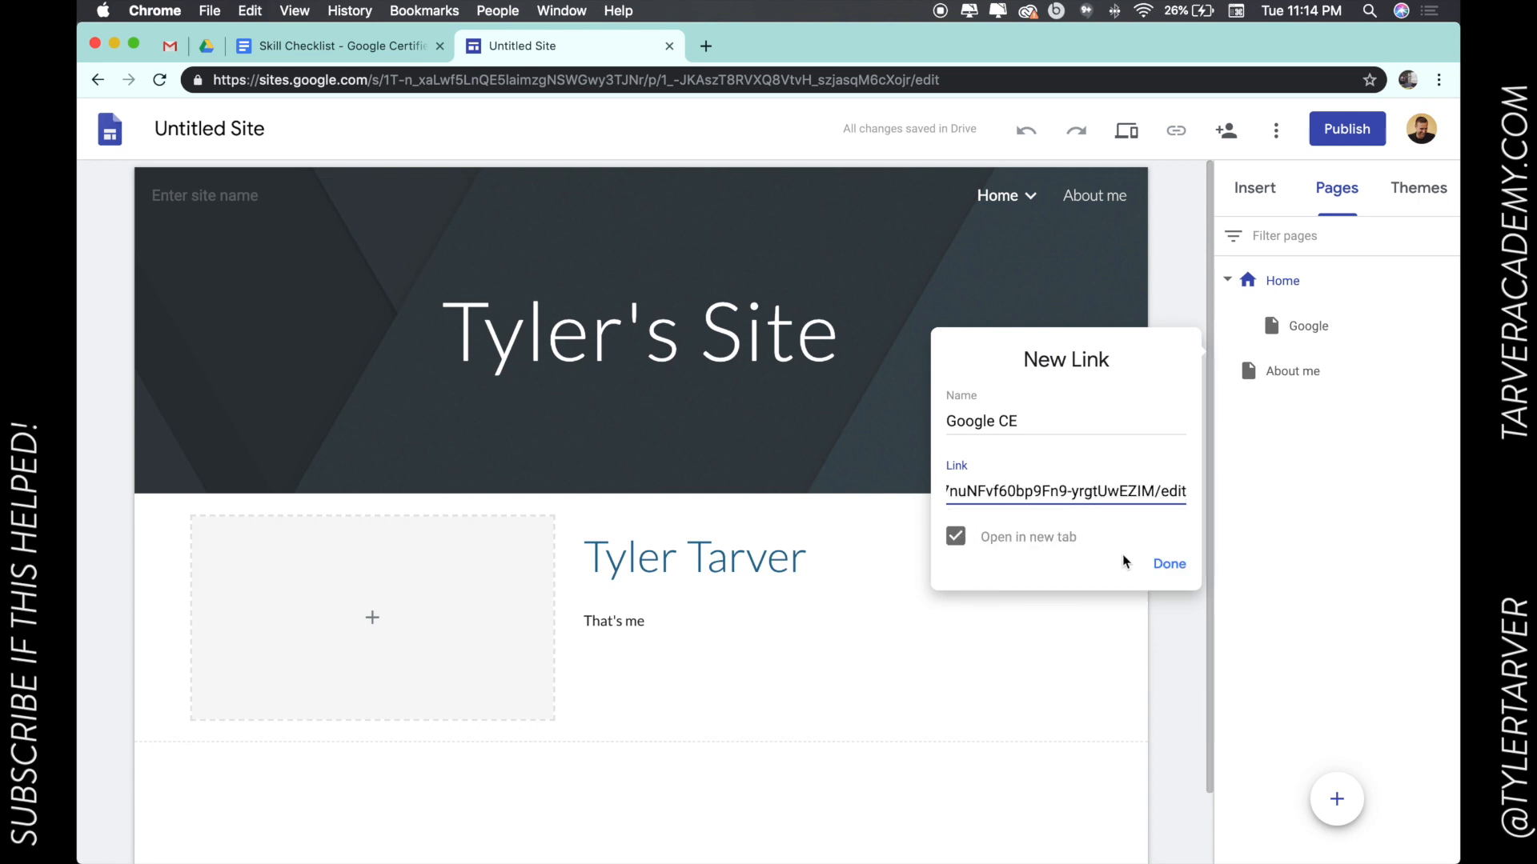
mouse_move(704, 45)
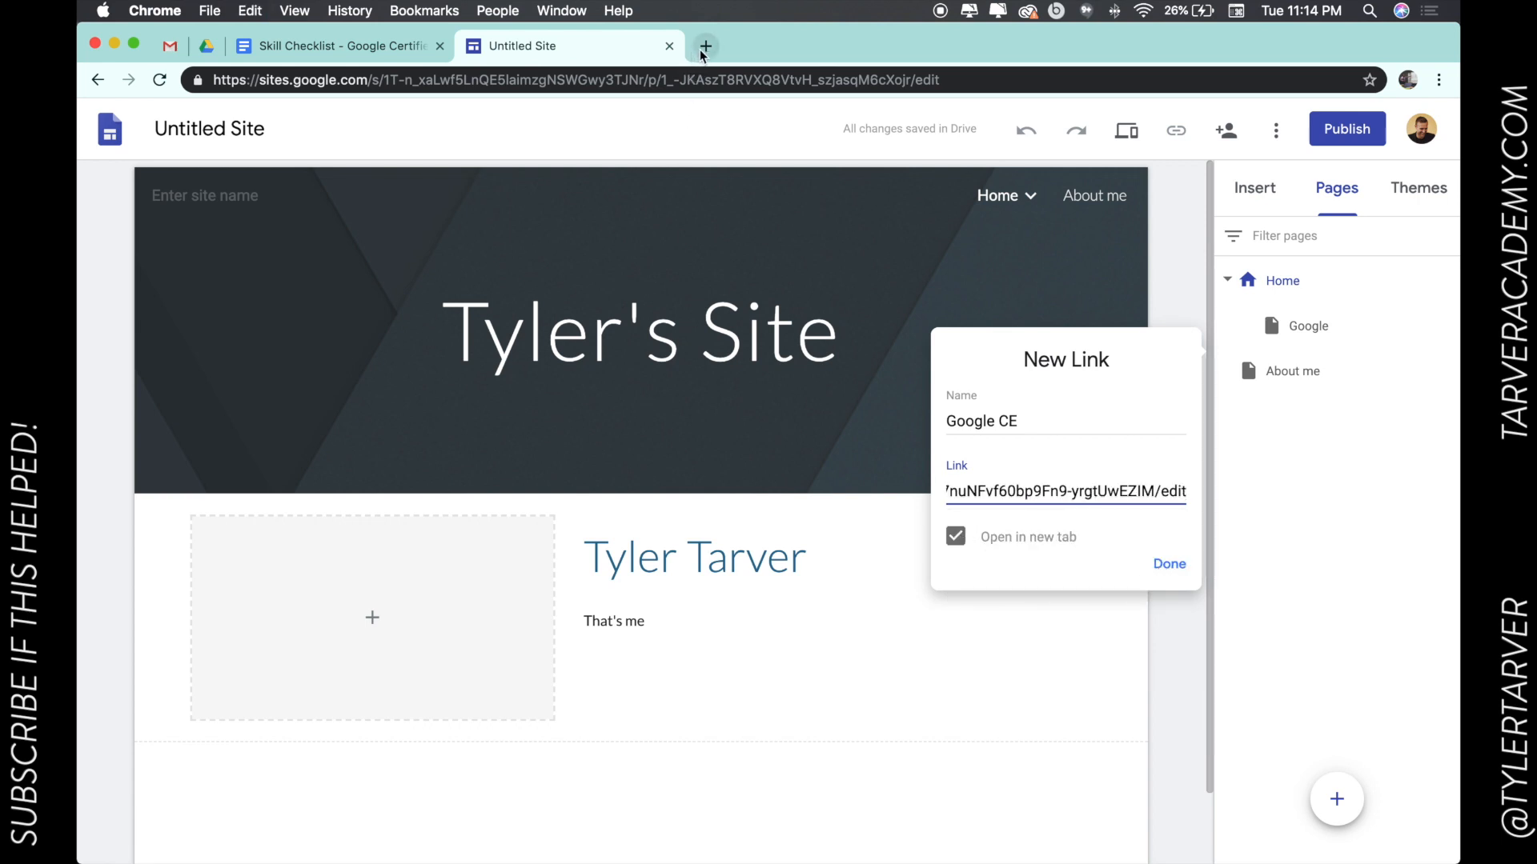
Confirm the Google CE link into navigation, then review the site title, header and Tyler Tarver block.
click(1167, 564)
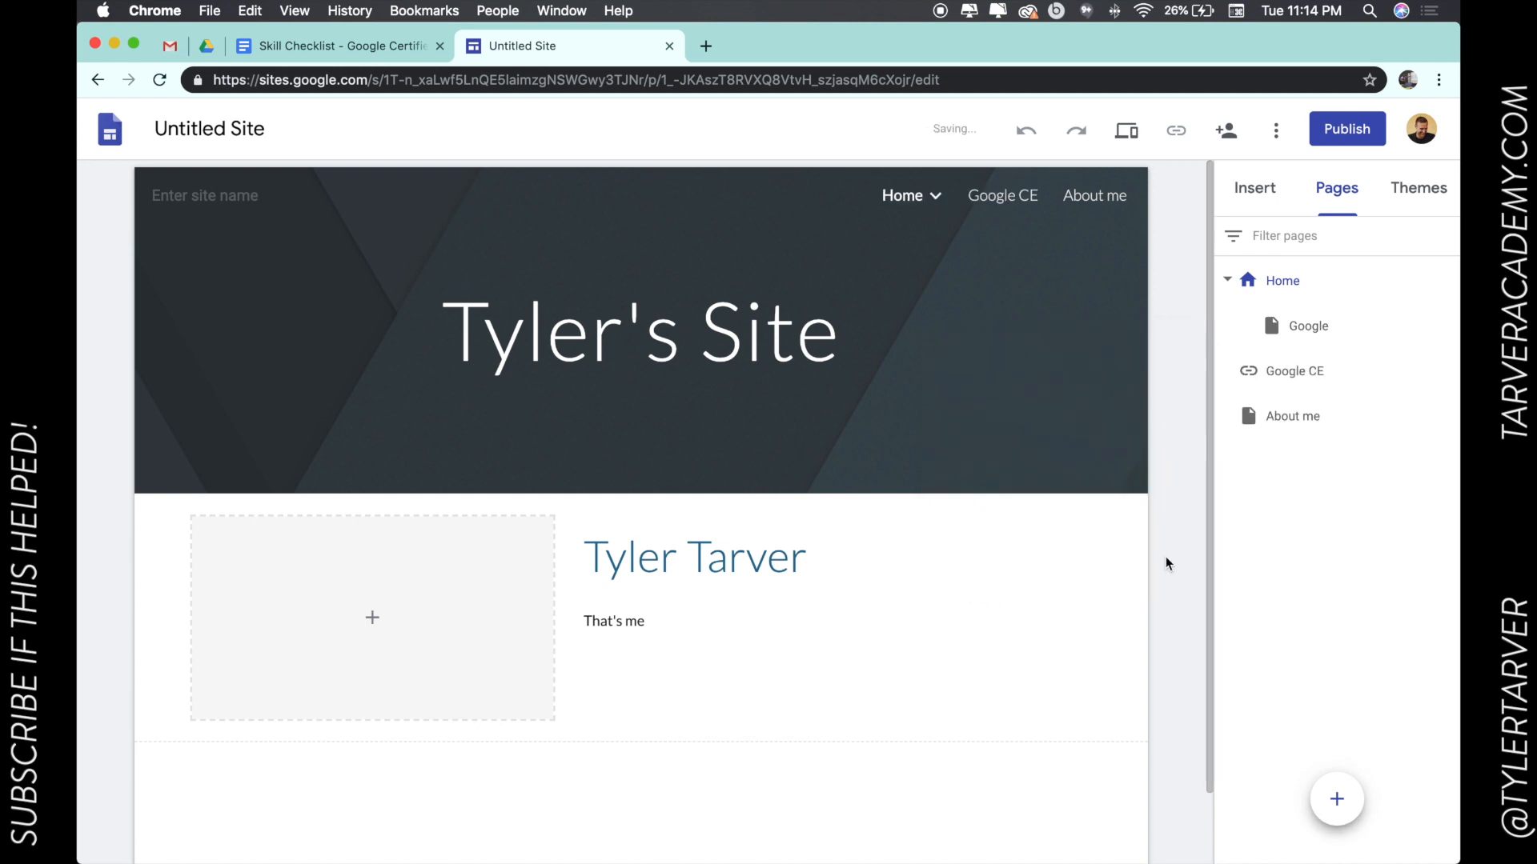
click(638, 329)
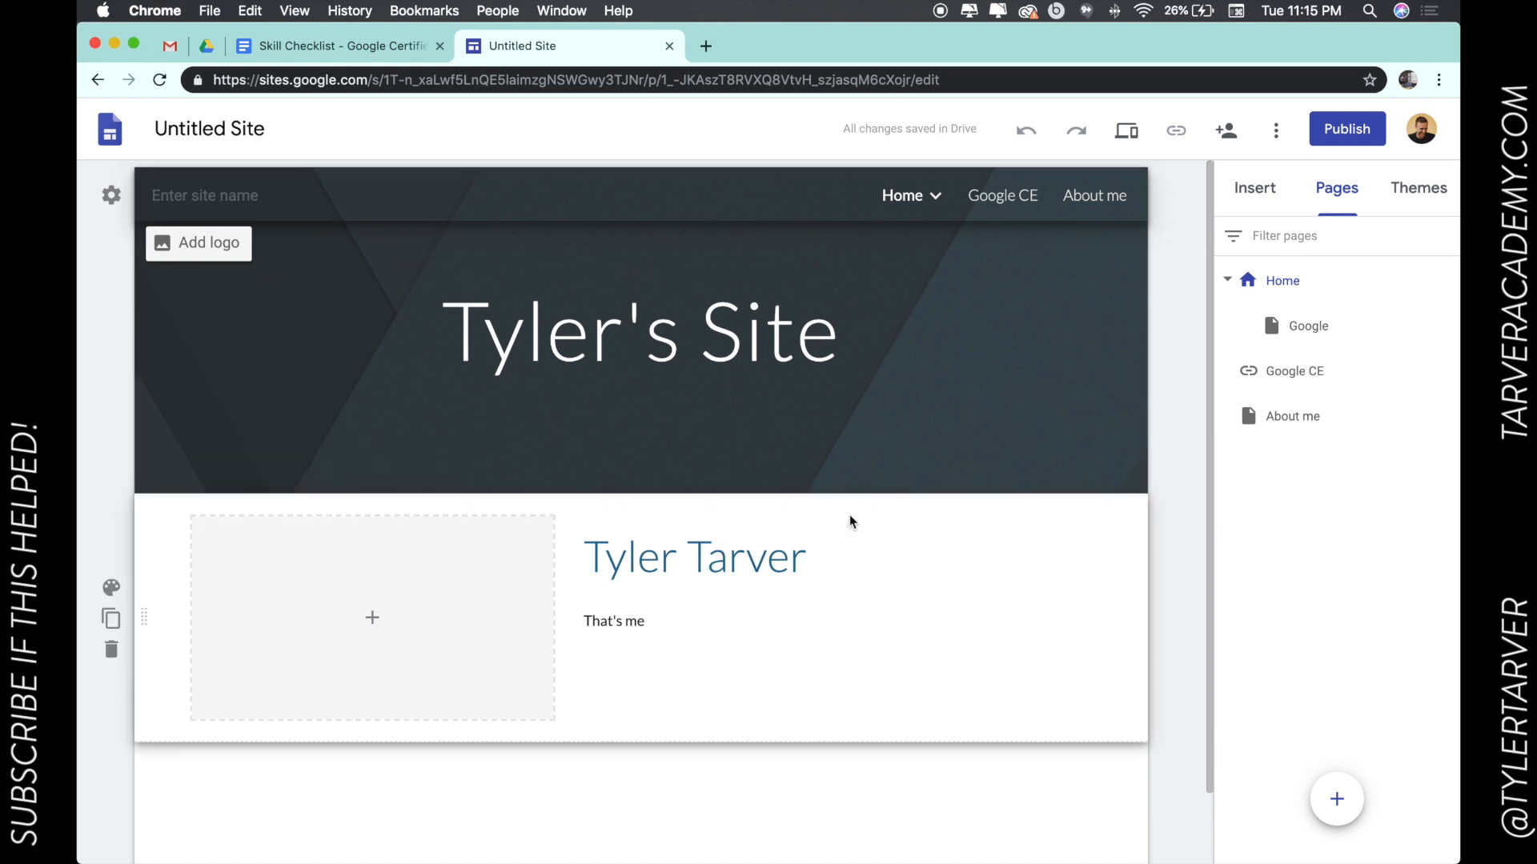
click(639, 330)
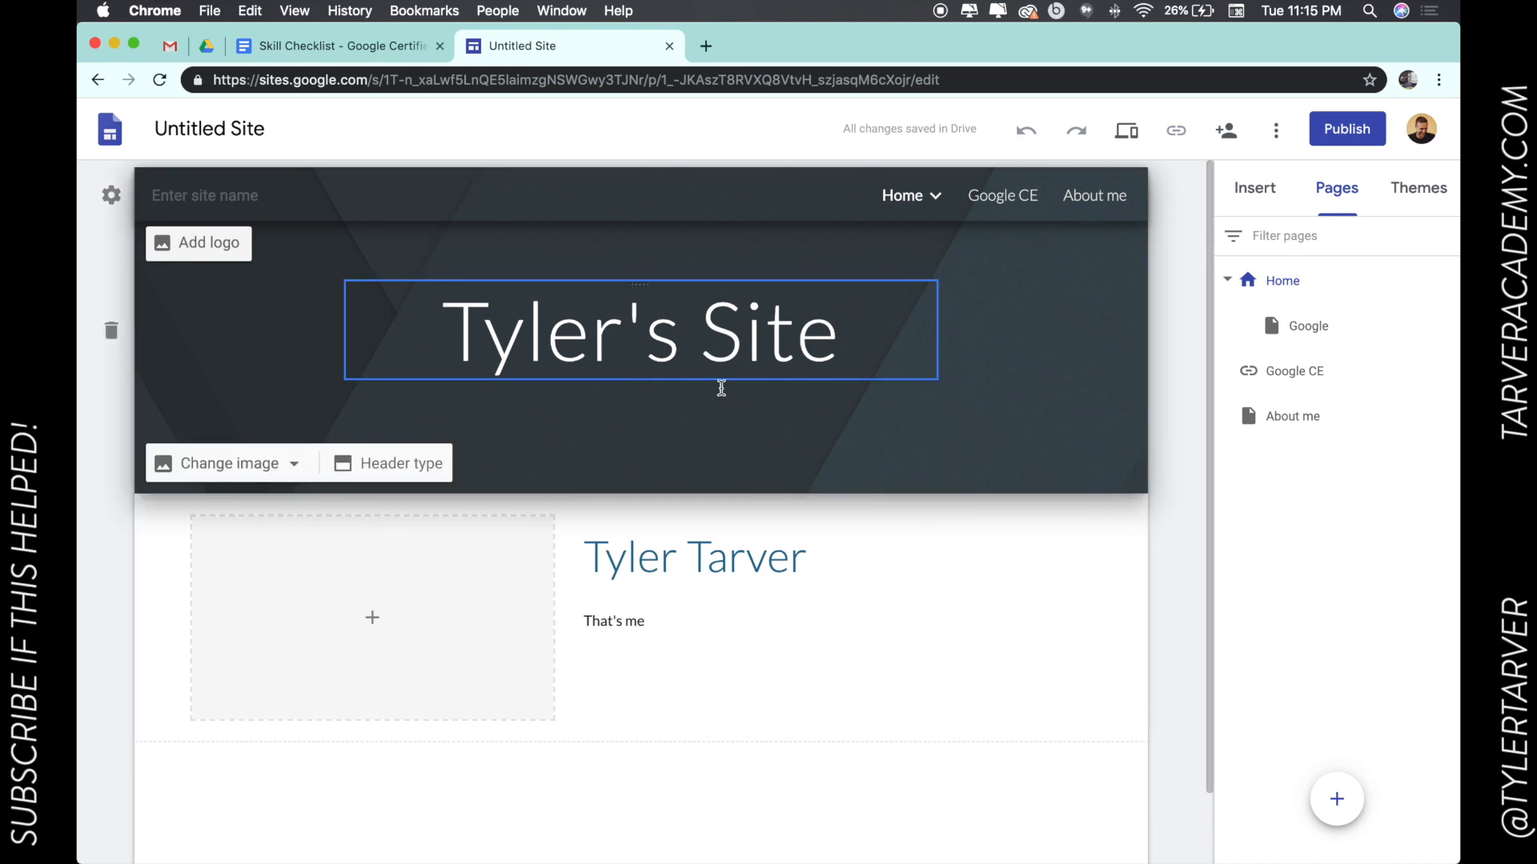
click(499, 434)
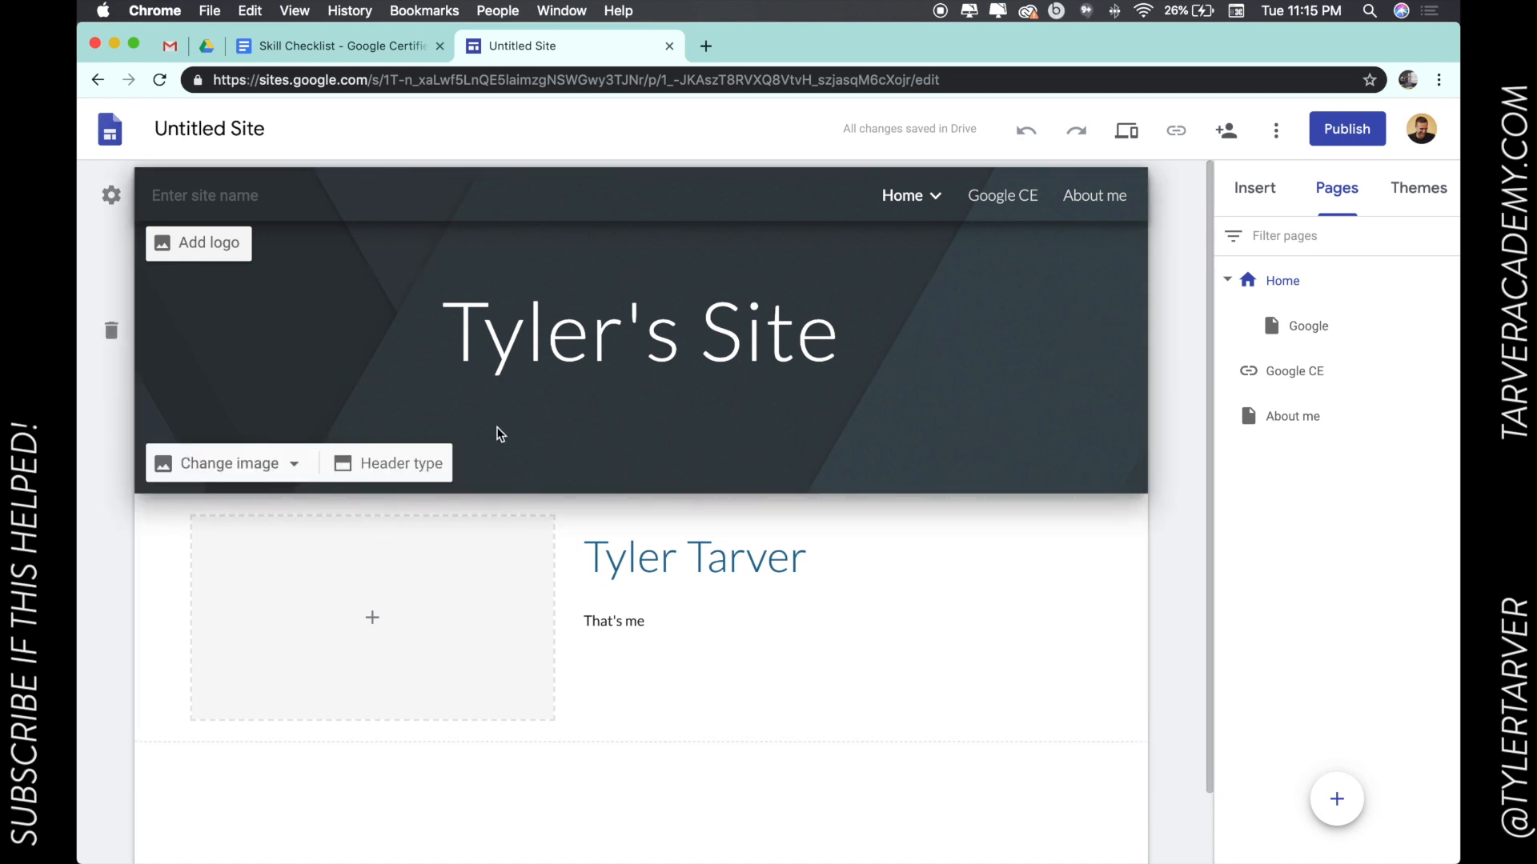
click(693, 557)
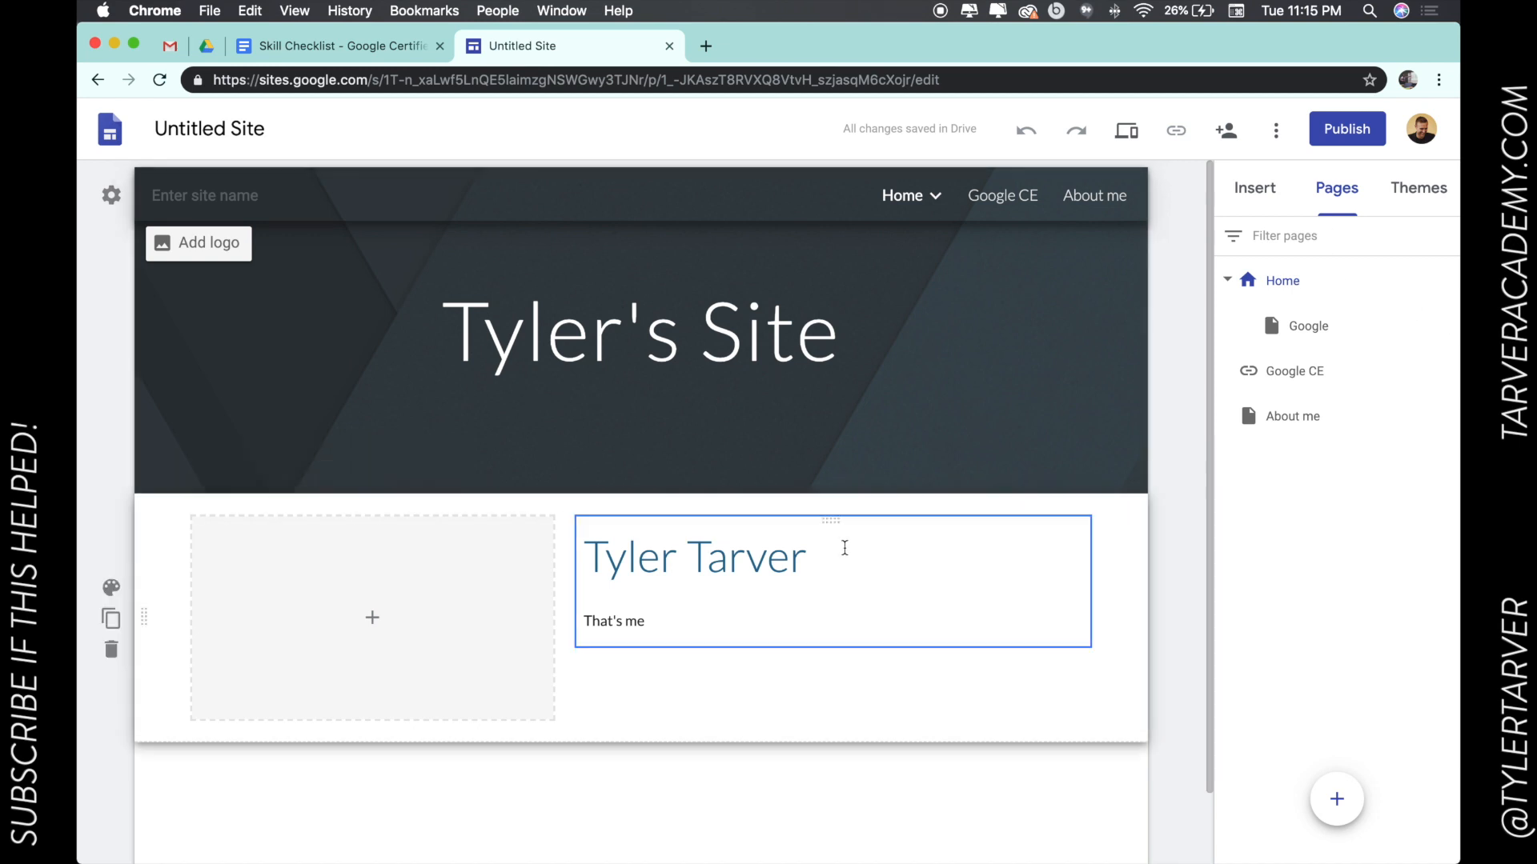